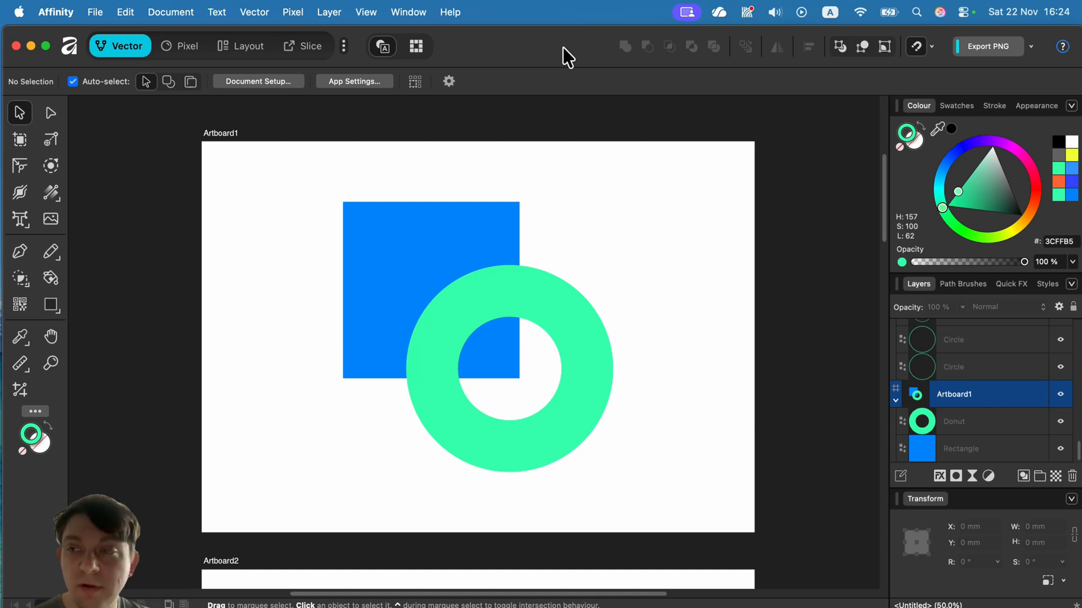
{"action": "mouse_move", "coordinate": [322, 185]}
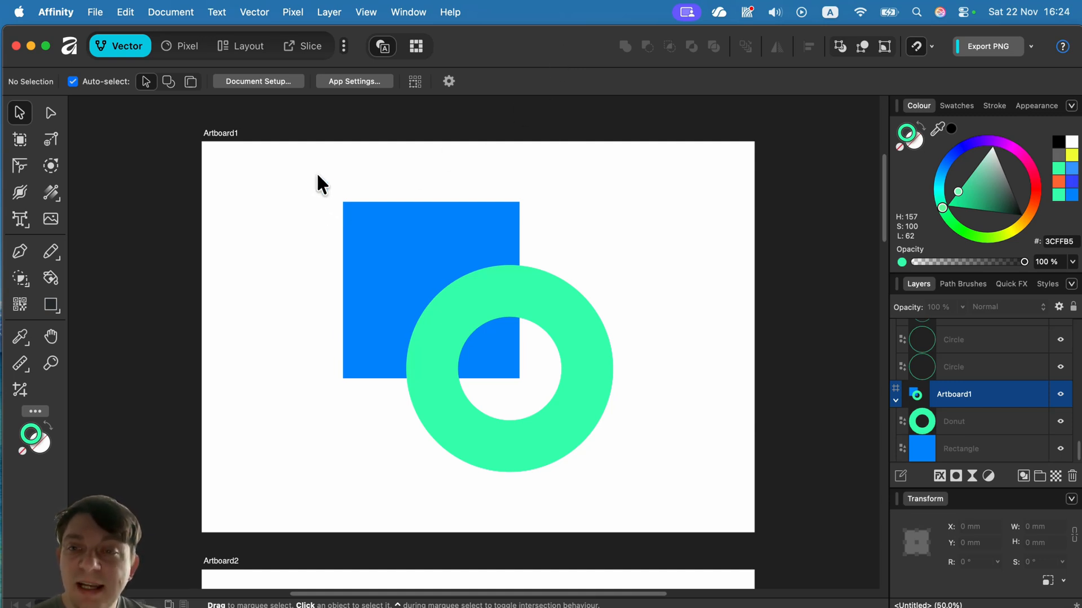
{"action": "mouse_move", "coordinate": [326, 176]}
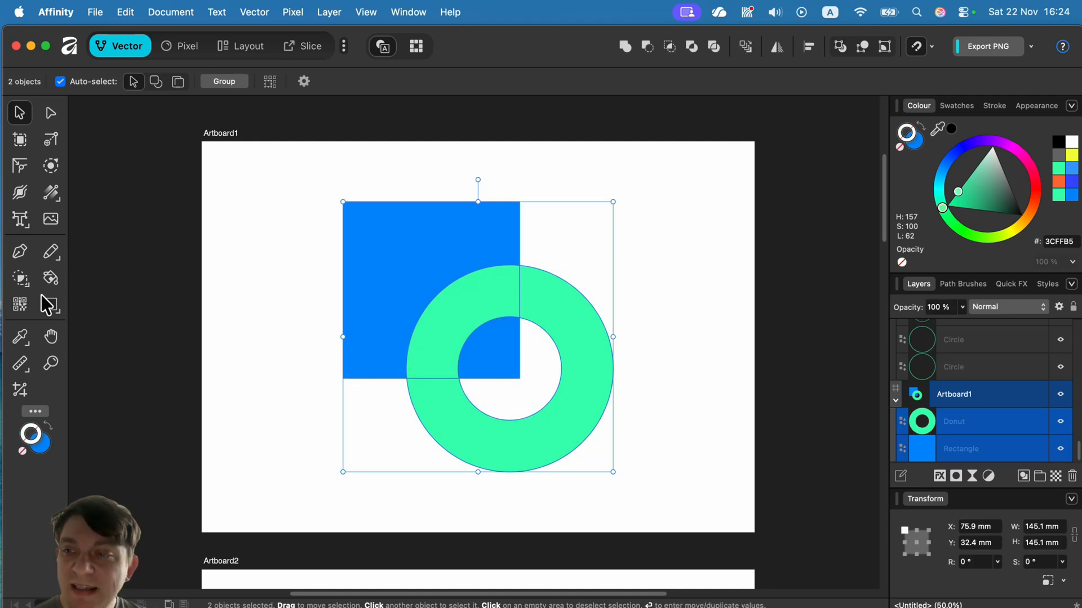
{"action": "mouse_move", "coordinate": [20, 286]}
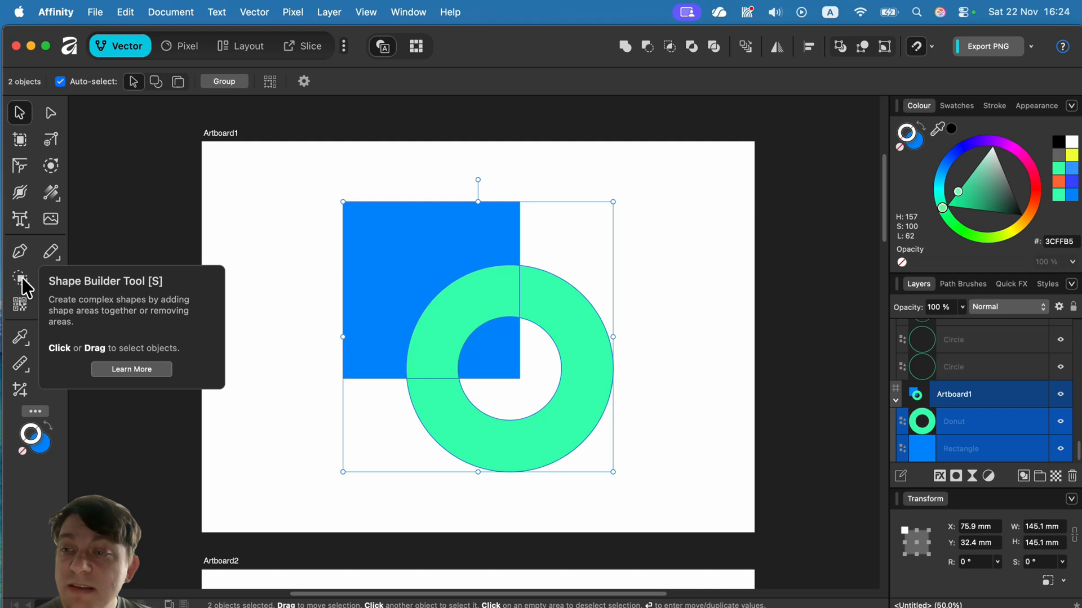
- Activate Shape Builder on the square and donut with Clean up set to None
{"action": "left_click", "coordinate": [19, 277]}
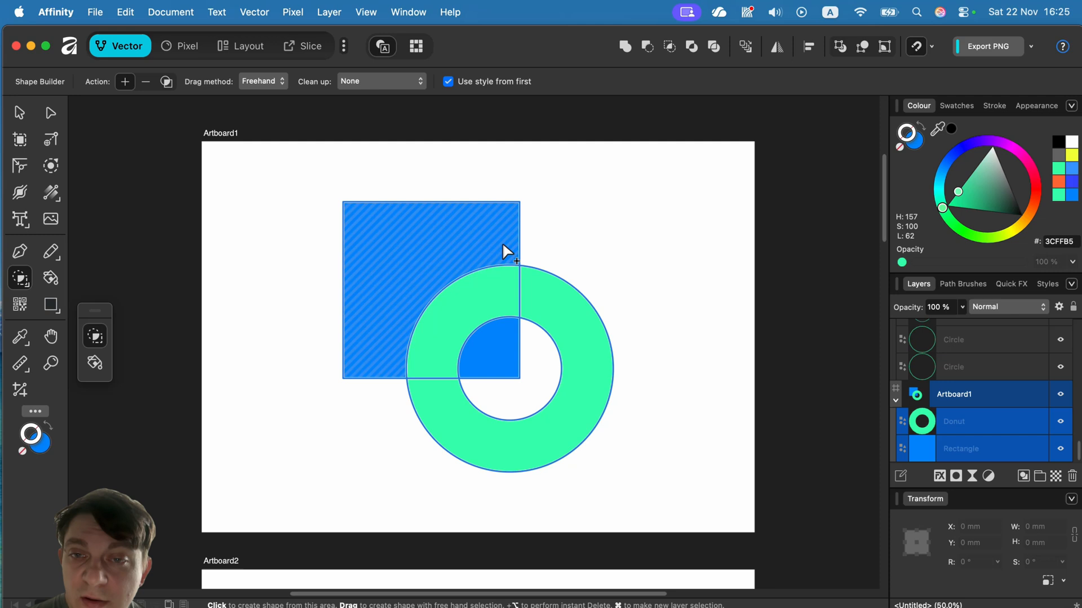
{"action": "mouse_move", "coordinate": [475, 234]}
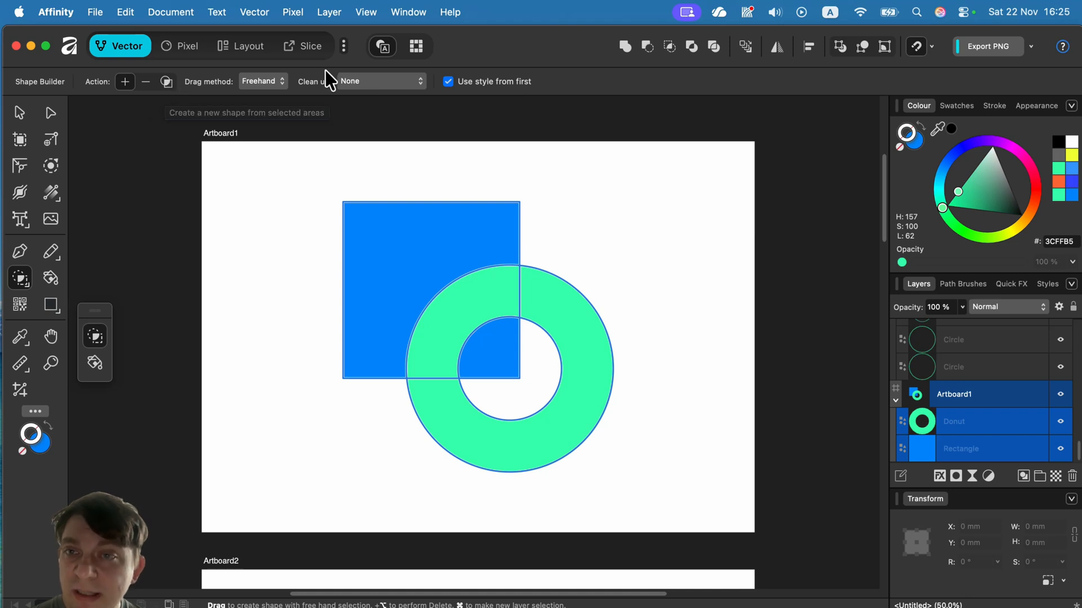
{"action": "left_click", "coordinate": [380, 81]}
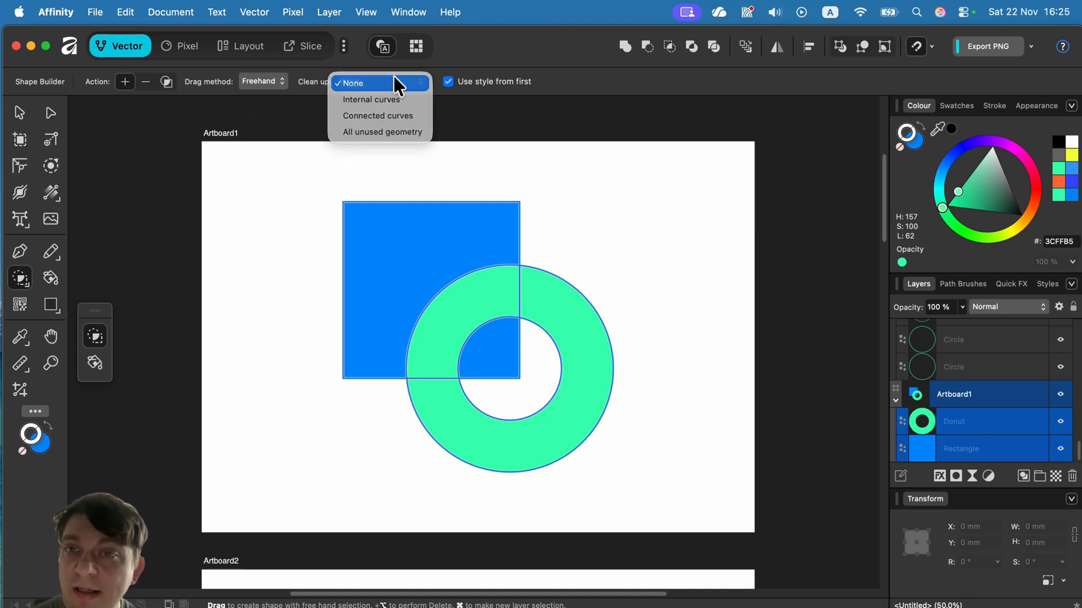
{"action": "left_click", "coordinate": [351, 82]}
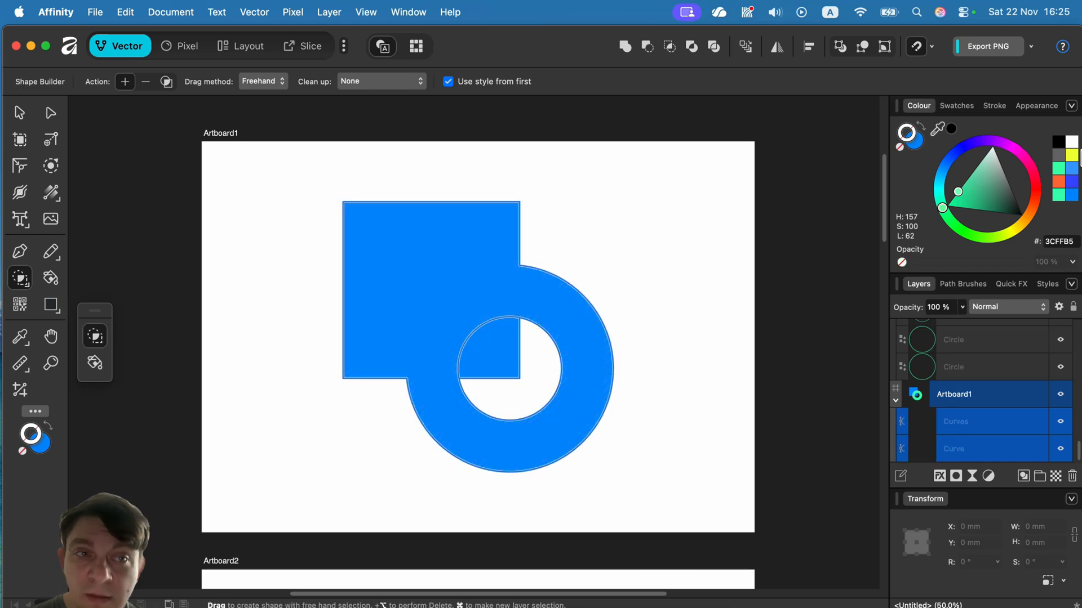
- Fill the merged square-and-donut shape with magenta from the colour wheel
{"action": "left_click", "coordinate": [1025, 161]}
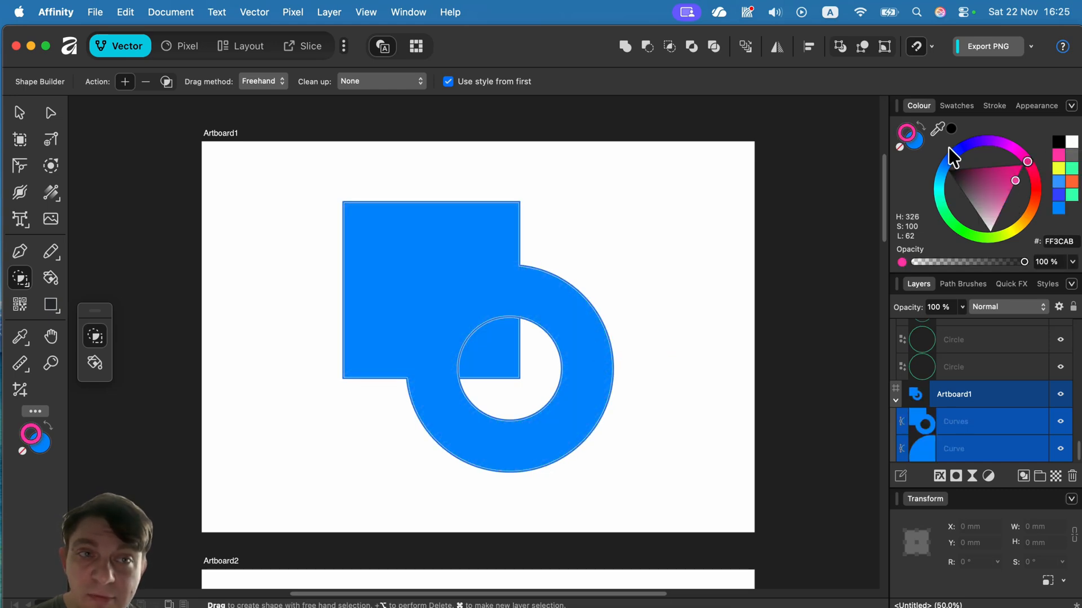
{"action": "left_click", "coordinate": [1023, 156]}
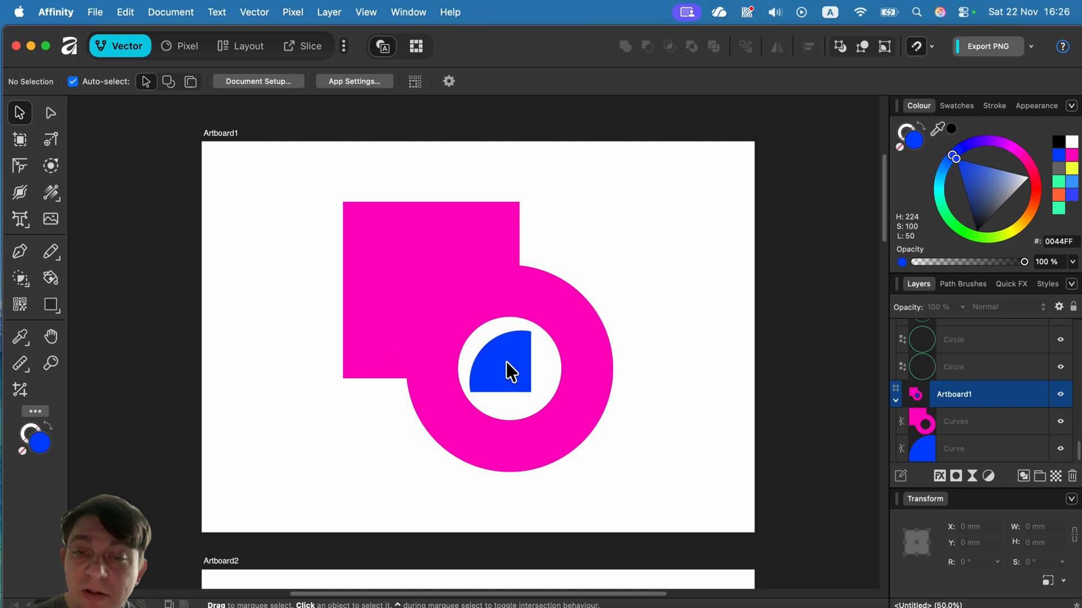
{"action": "mouse_move", "coordinate": [515, 379]}
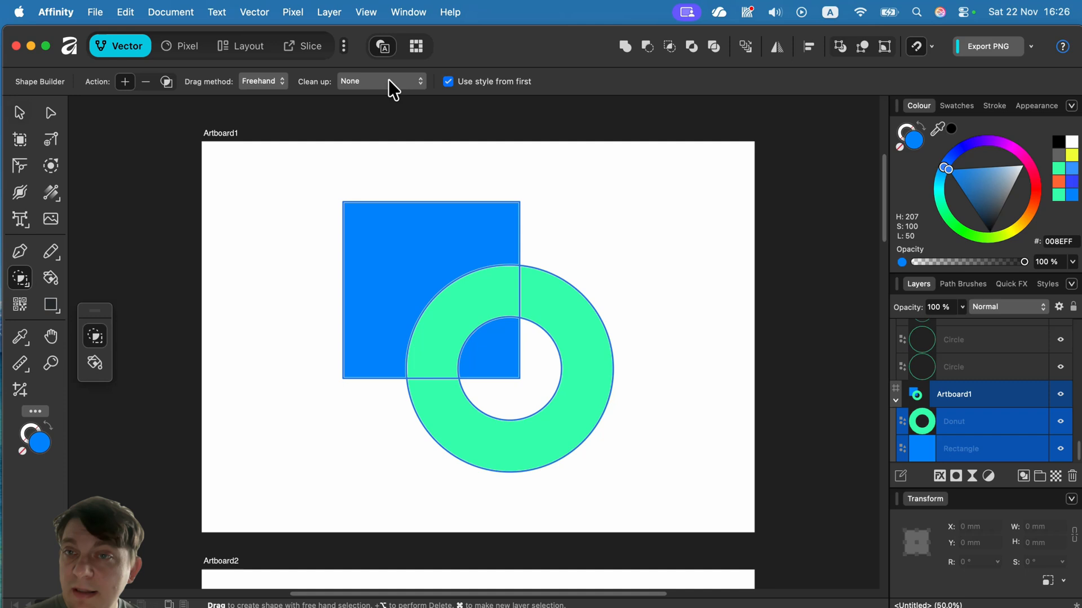
- Set Clean up to All unused geometry and merge the square and donut in Add mode
{"action": "left_click", "coordinate": [380, 81]}
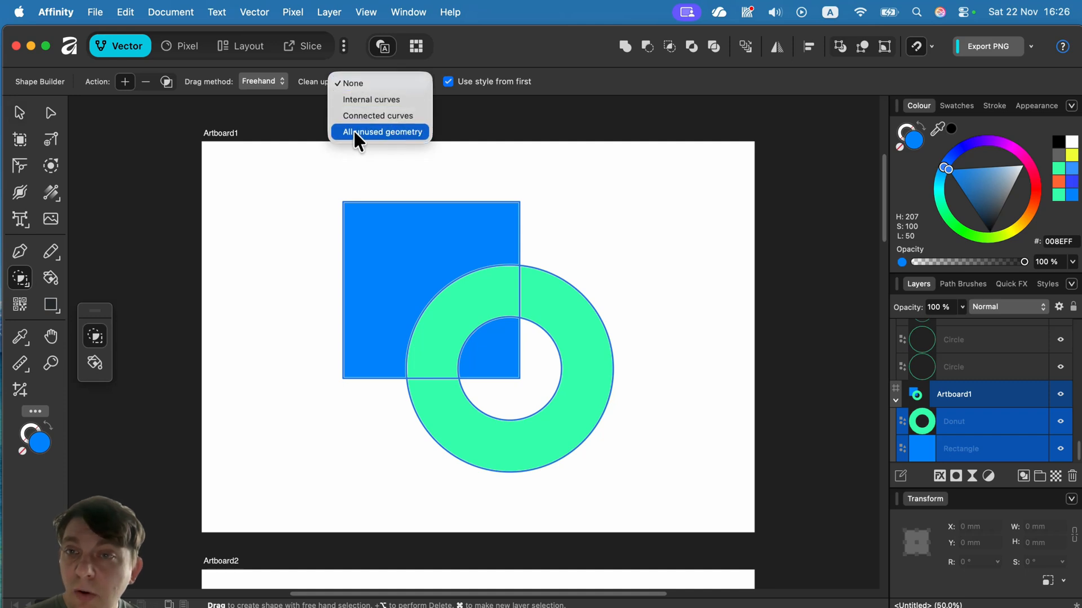
{"action": "mouse_move", "coordinate": [404, 137]}
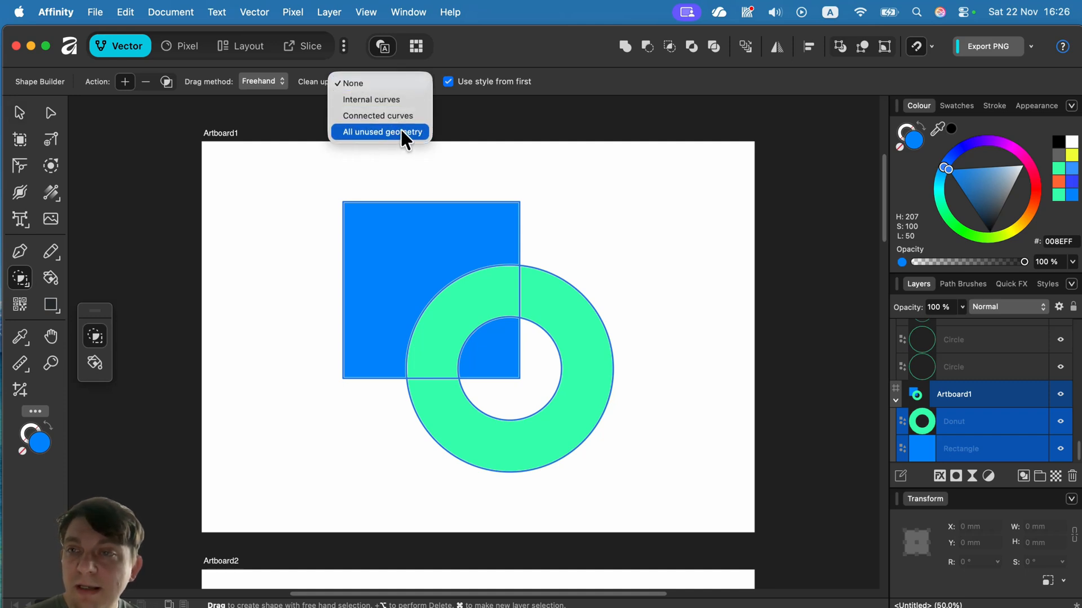
{"action": "left_click", "coordinate": [382, 132]}
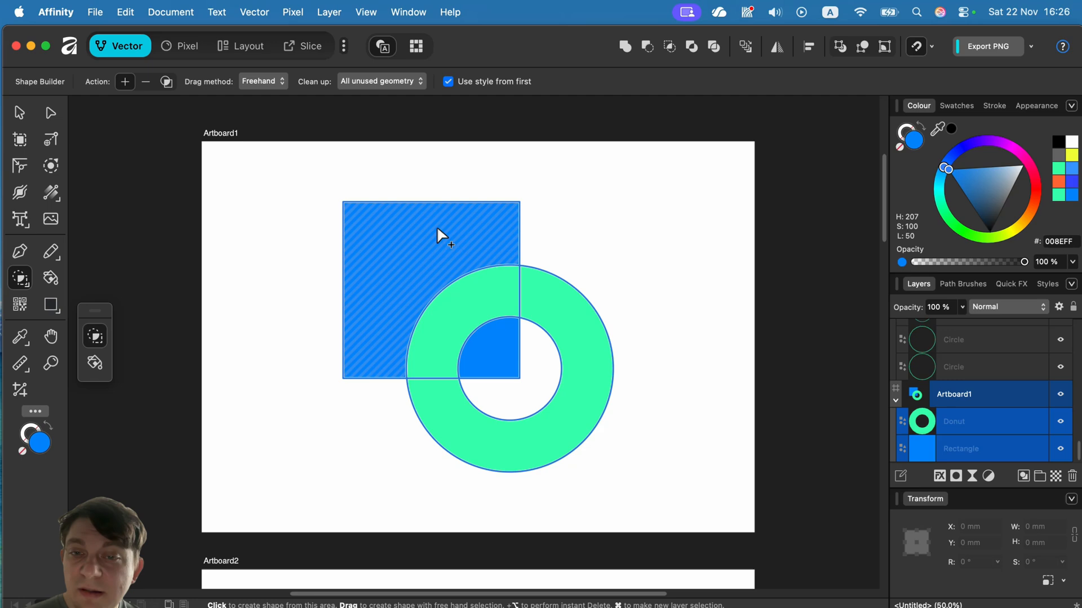
{"action": "left_click_drag", "start_coordinate": [442, 235], "coordinate": [556, 293]}
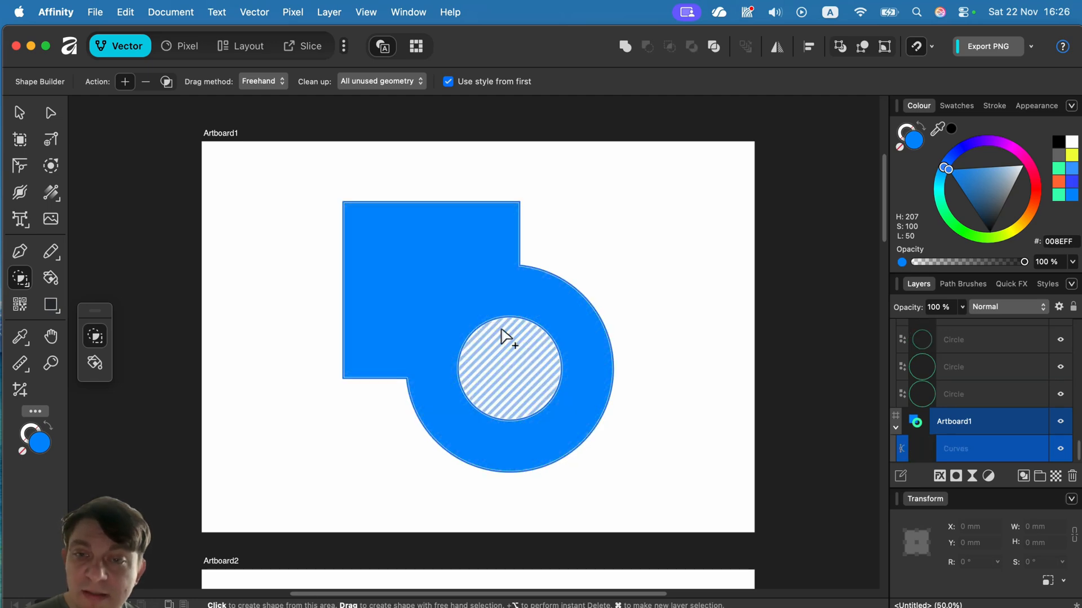
{"action": "left_click", "coordinate": [510, 338]}
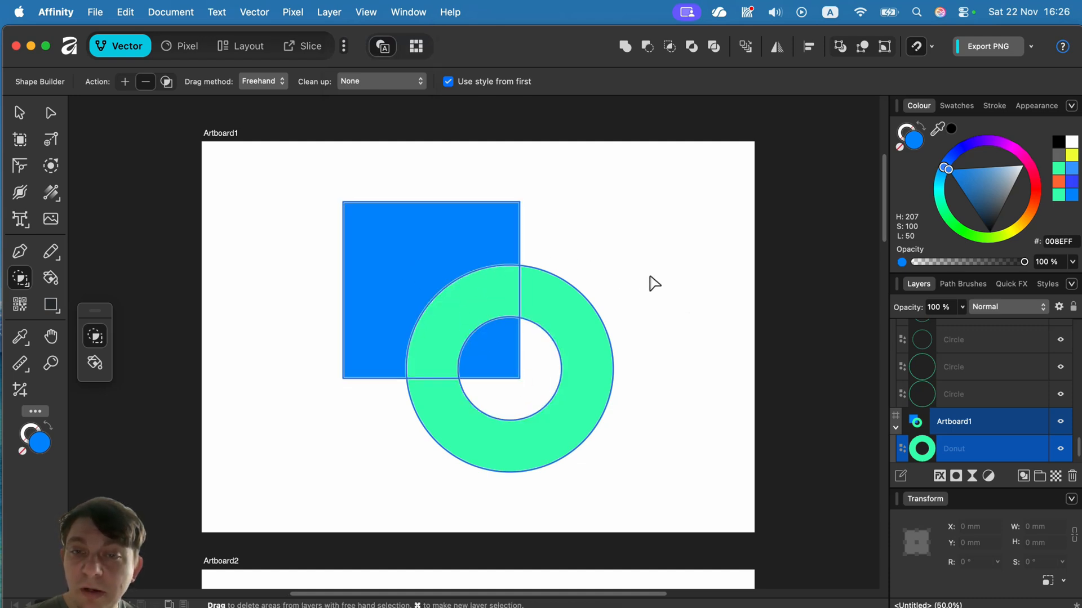
{"action": "mouse_move", "coordinate": [447, 181]}
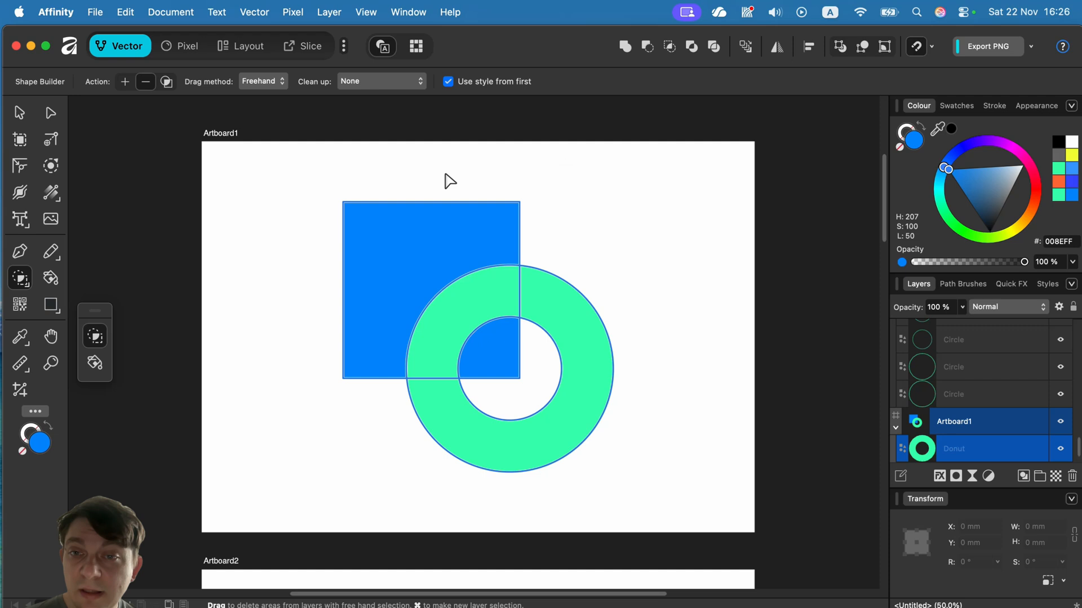
- Subtract the square and its donut overlap, leaving a three-quarter donut and blue wedge
{"action": "left_click_drag", "start_coordinate": [448, 172], "coordinate": [480, 289]}
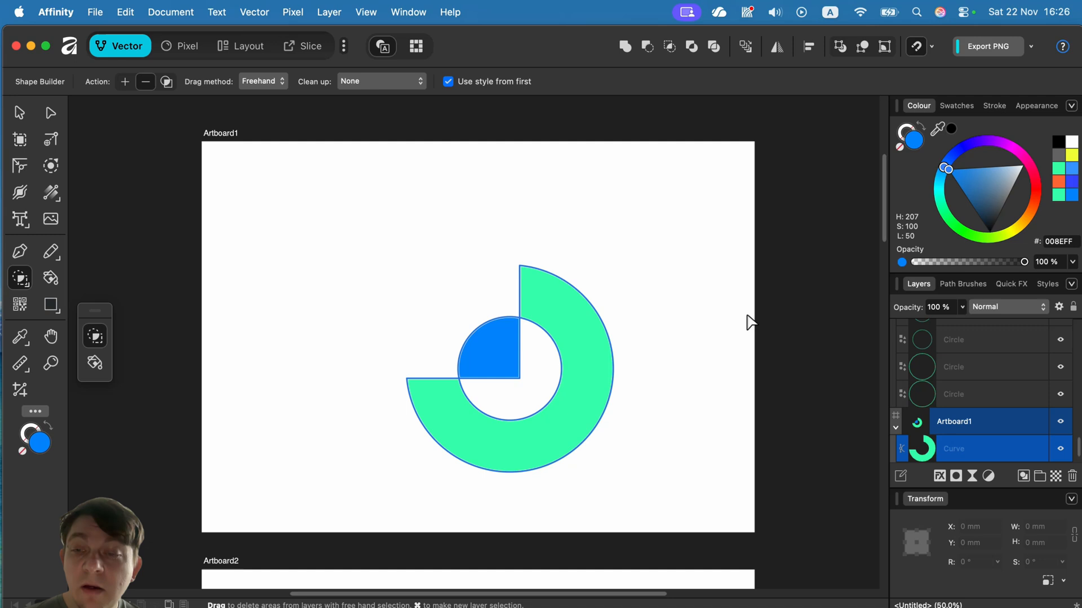
- Scroll down to bring Artboard2's overlapping green circles into view
{"action": "scroll", "scroll_direction": "down", "scroll_amount": 3}
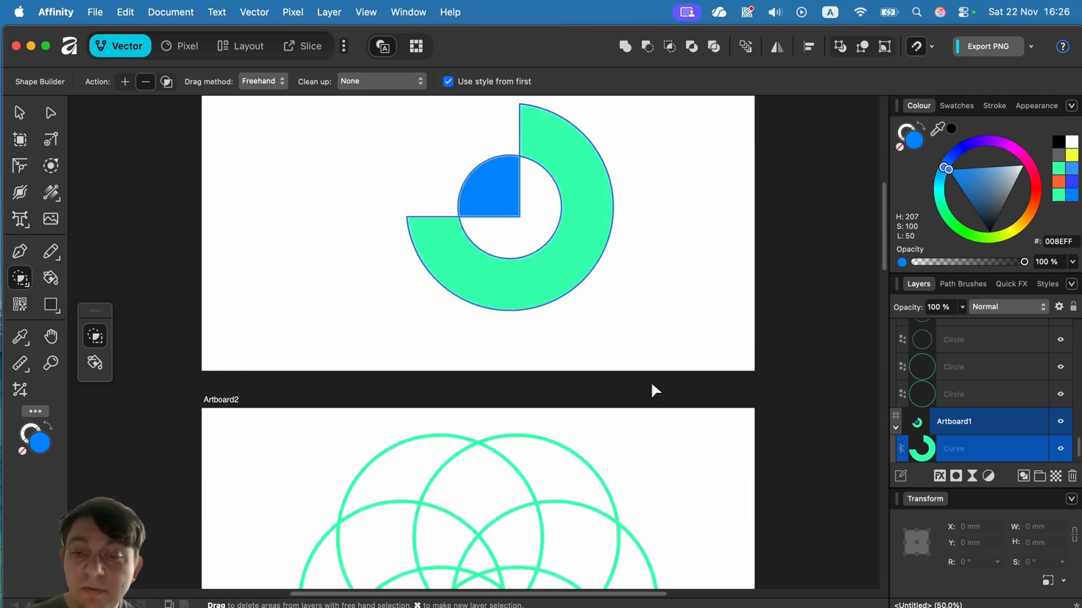
{"action": "scroll", "scroll_direction": "down", "scroll_amount": 3}
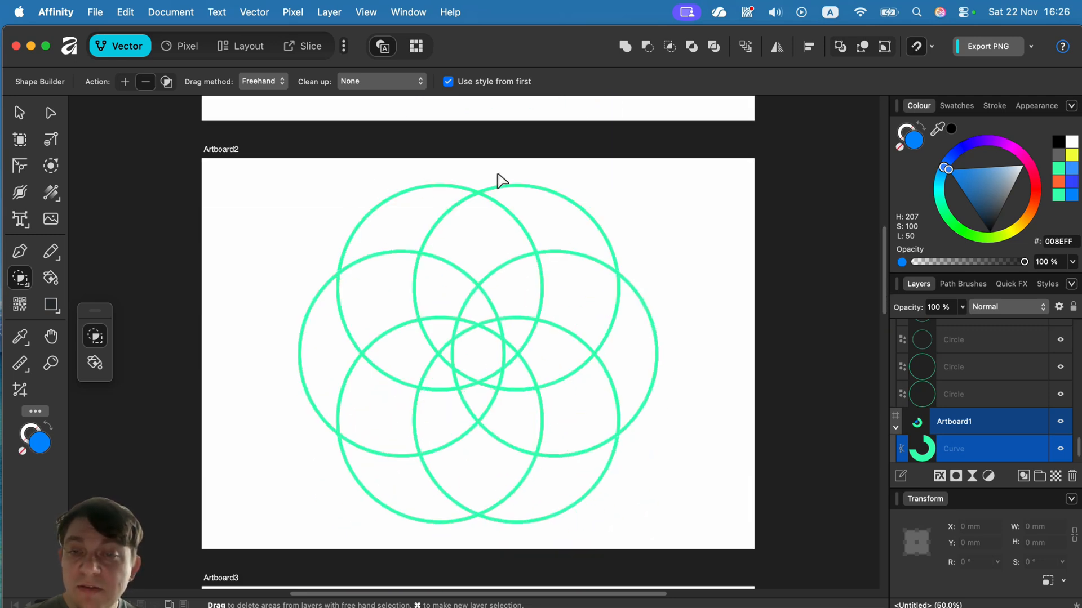
{"action": "mouse_move", "coordinate": [542, 231]}
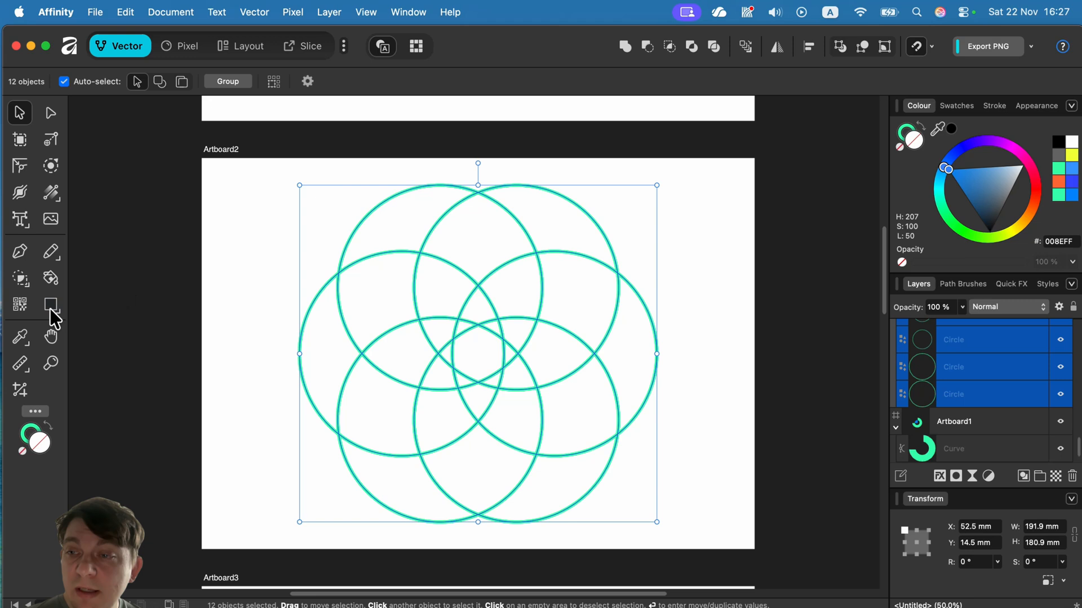
- Create a new shape from a crescent region between the circles in New shape mode
{"action": "left_click", "coordinate": [21, 278]}
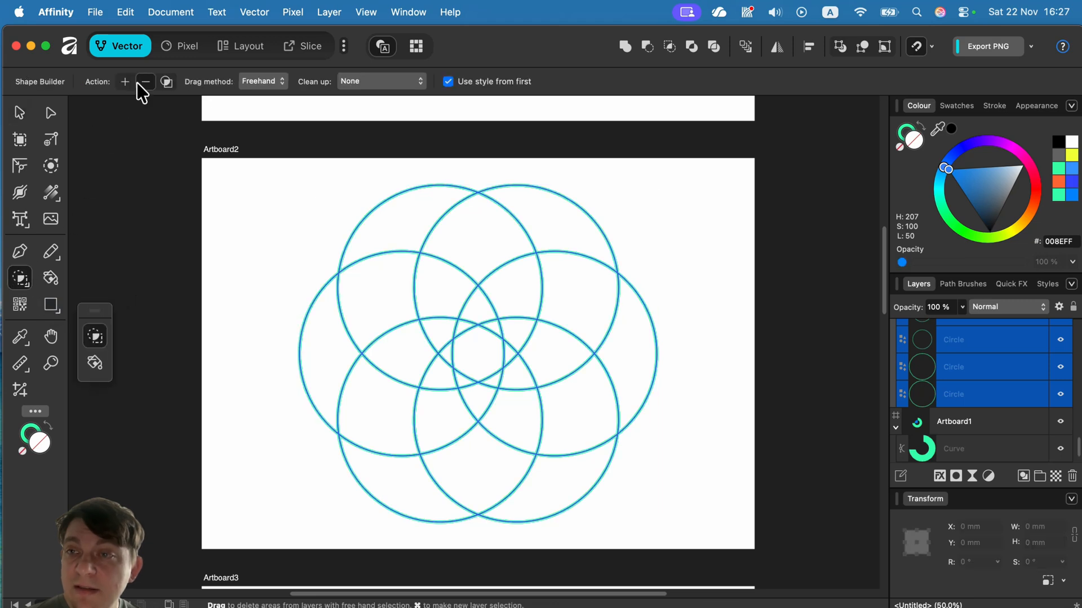
{"action": "mouse_move", "coordinate": [165, 81]}
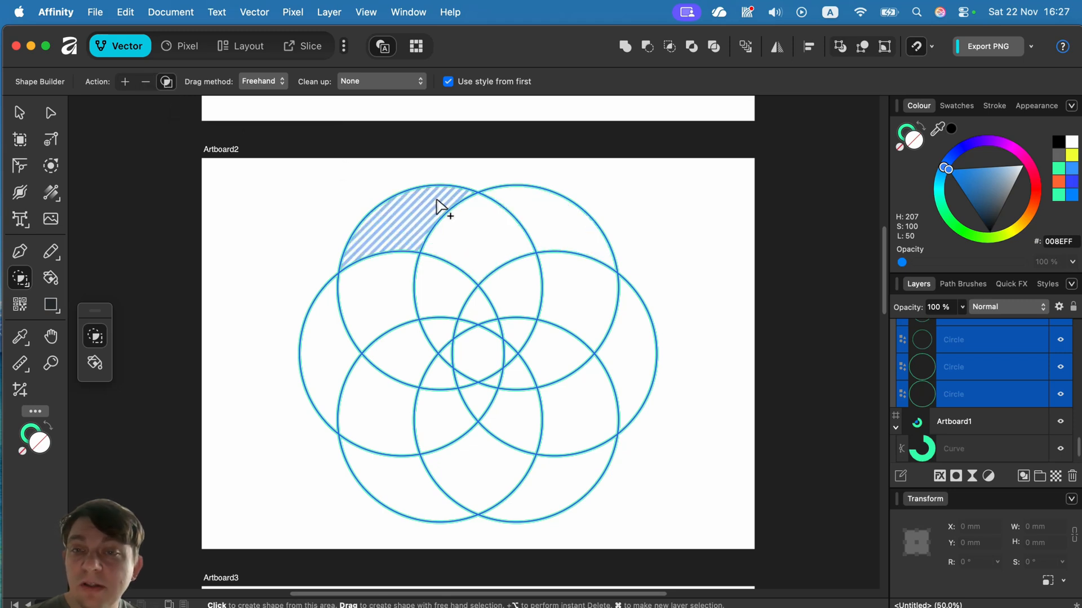
{"action": "left_click_drag", "start_coordinate": [442, 211], "coordinate": [559, 235]}
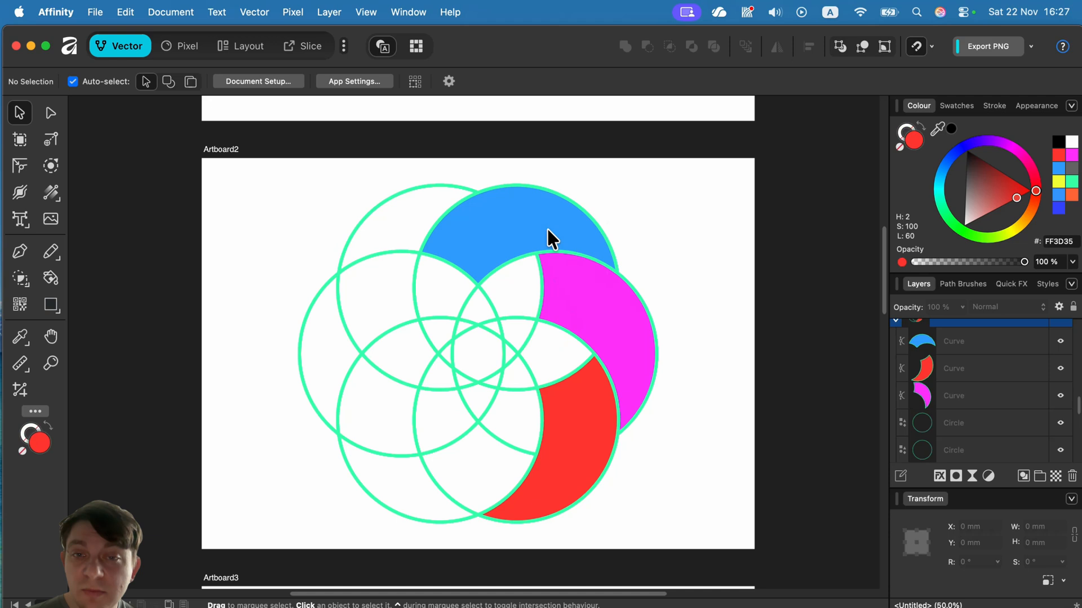
{"action": "mouse_move", "coordinate": [586, 244]}
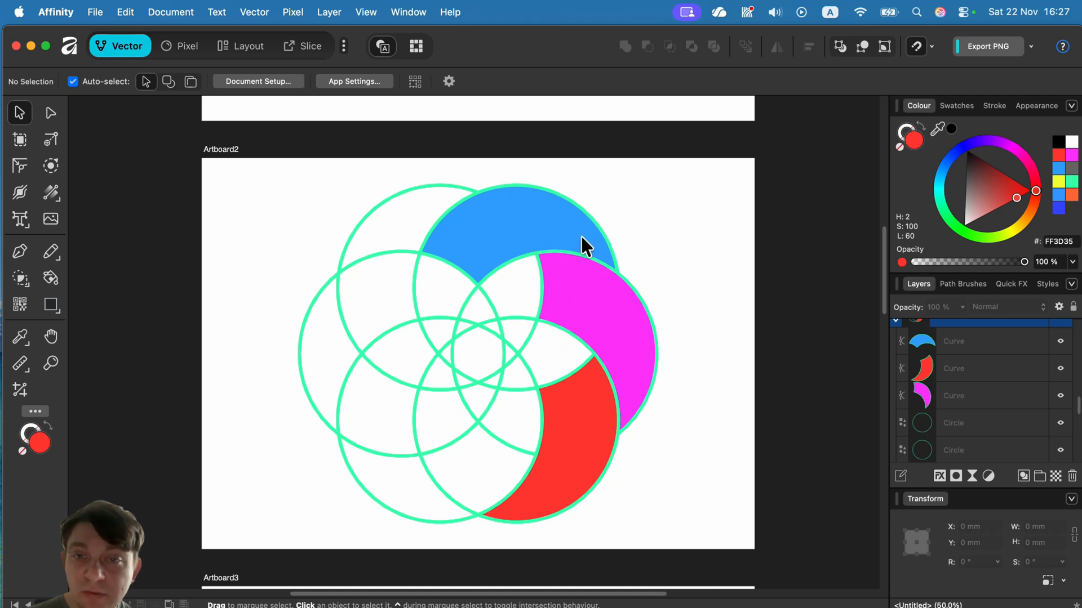
{"action": "left_click", "coordinate": [579, 475]}
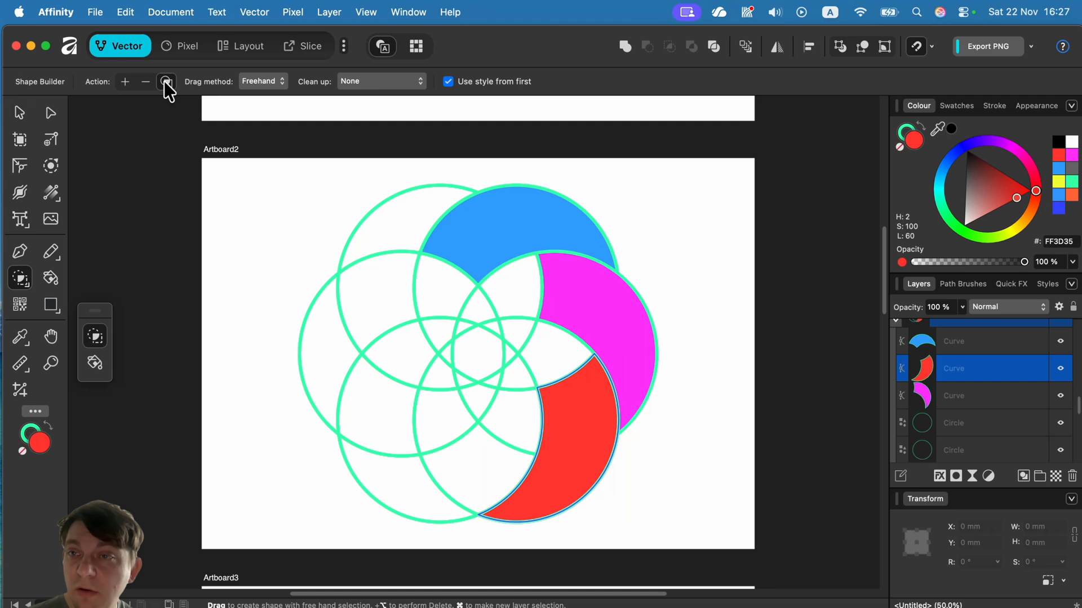
{"action": "mouse_move", "coordinate": [166, 82]}
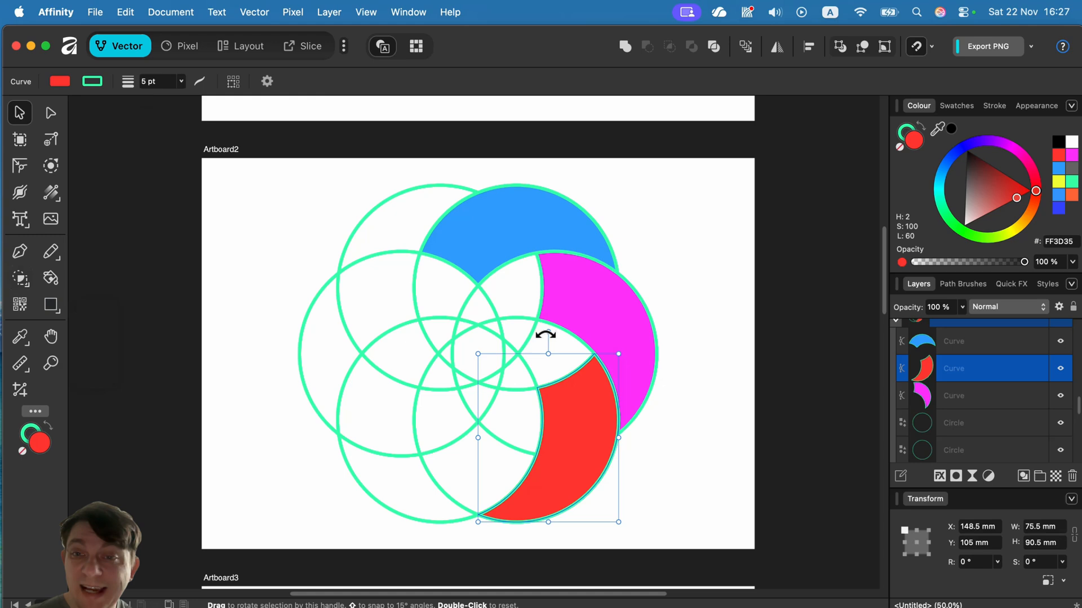
{"action": "scroll", "scroll_direction": "down", "scroll_amount": 3}
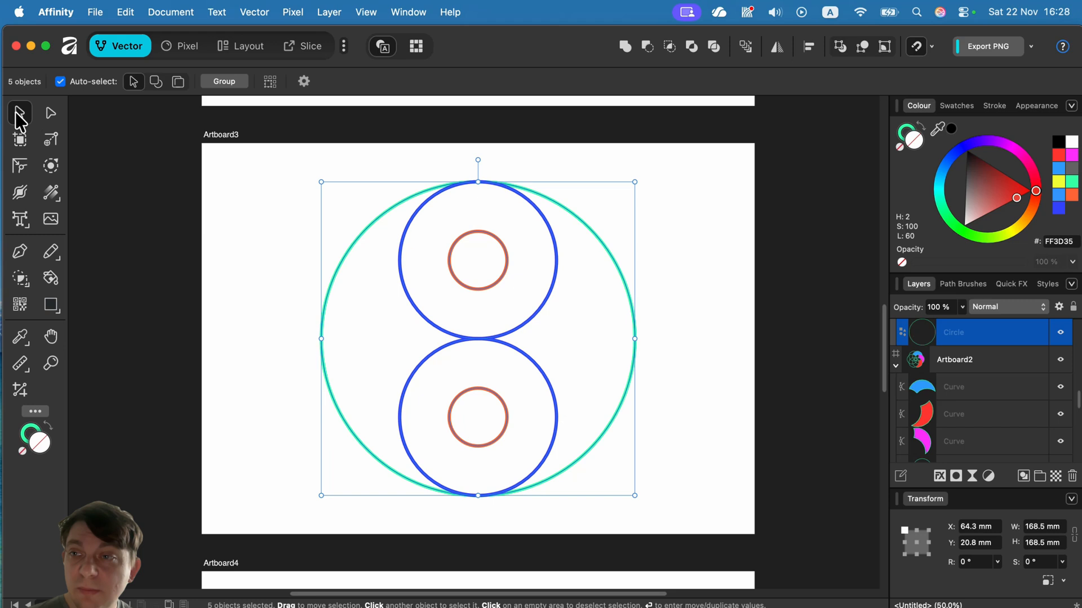
{"action": "mouse_move", "coordinate": [10, 296]}
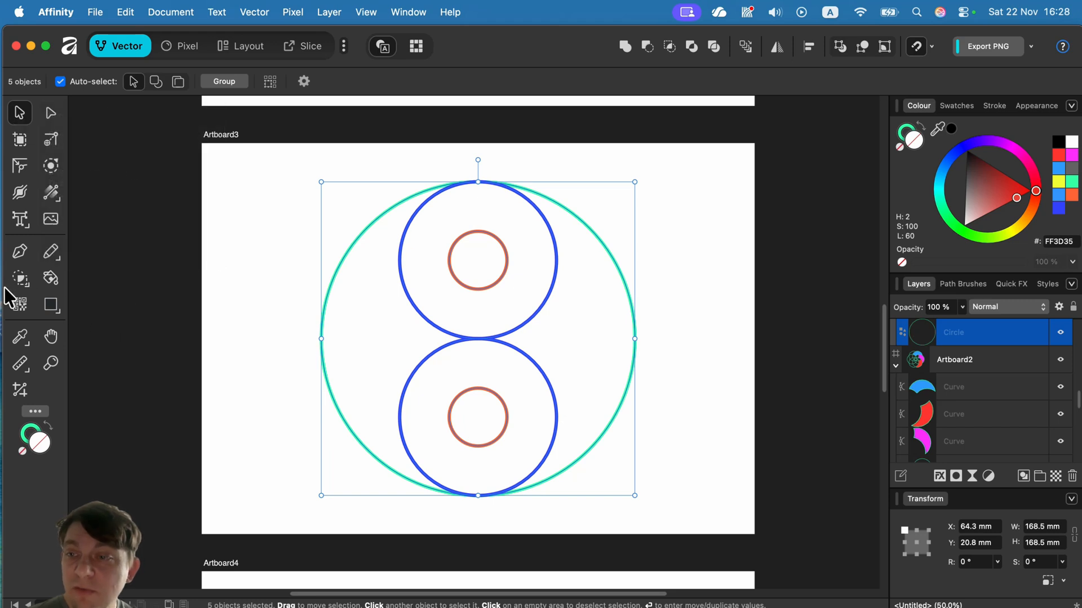
- Merge the right crescent with the circle regions to form the blue yin-yang symbol
{"action": "left_click", "coordinate": [19, 278]}
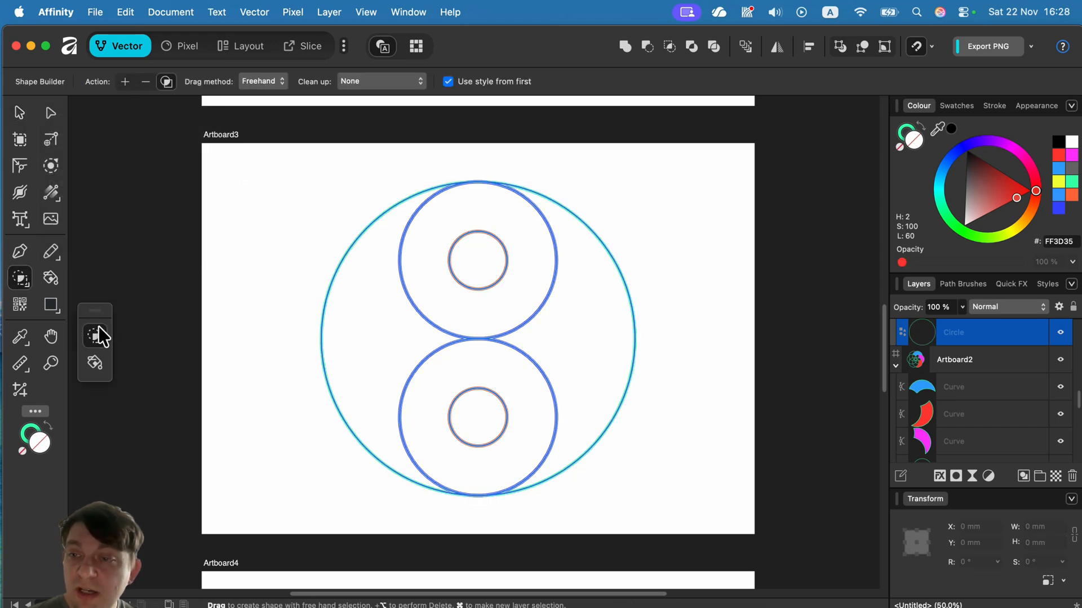
{"action": "mouse_move", "coordinate": [94, 335]}
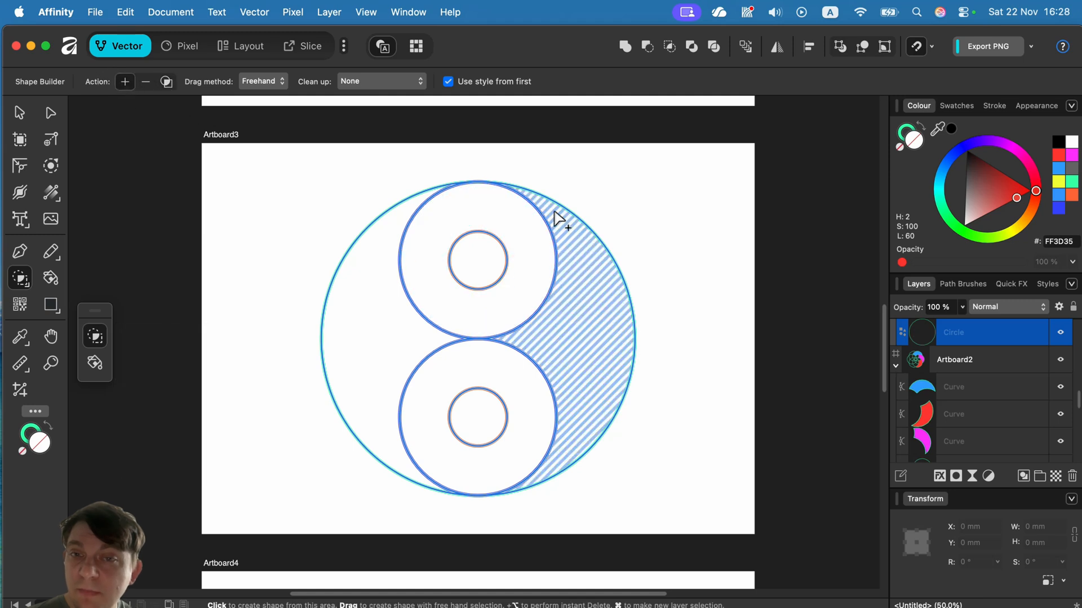
{"action": "left_click_drag", "start_coordinate": [559, 221], "coordinate": [589, 289]}
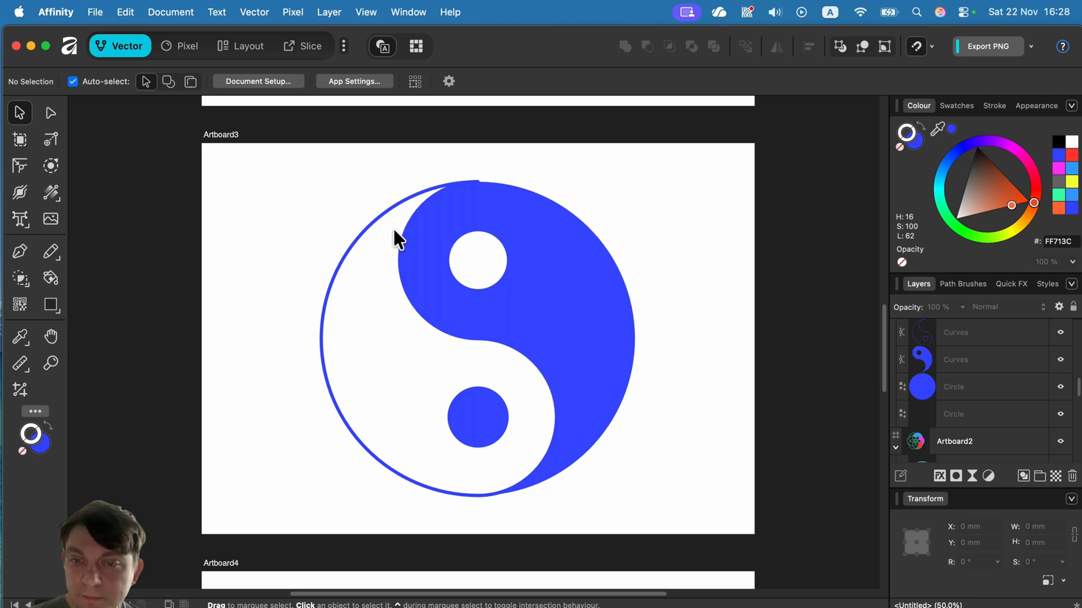
- Bring Artboard4's four crossing lines into view and activate Shape Builder on them
{"action": "scroll", "scroll_direction": "down", "scroll_amount": 3}
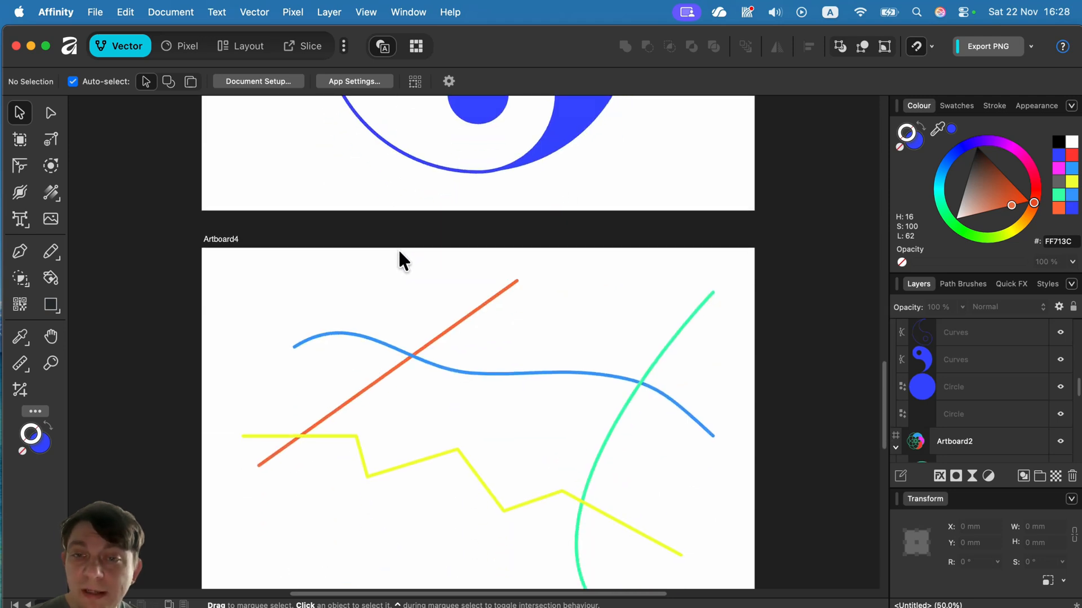
{"action": "scroll", "scroll_direction": "down", "scroll_amount": 3}
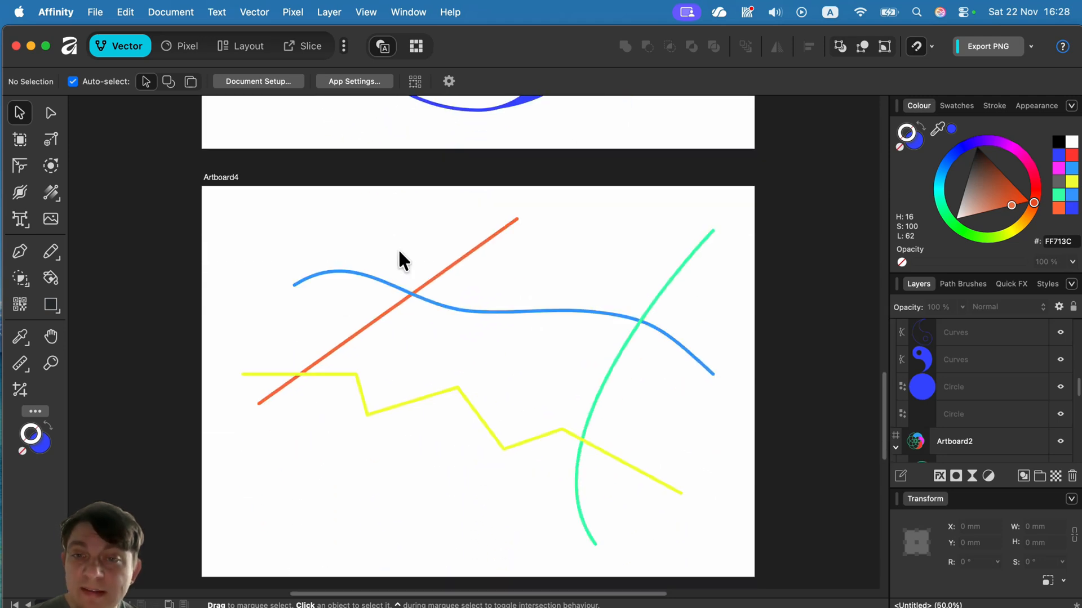
{"action": "scroll", "scroll_direction": "down", "scroll_amount": 3}
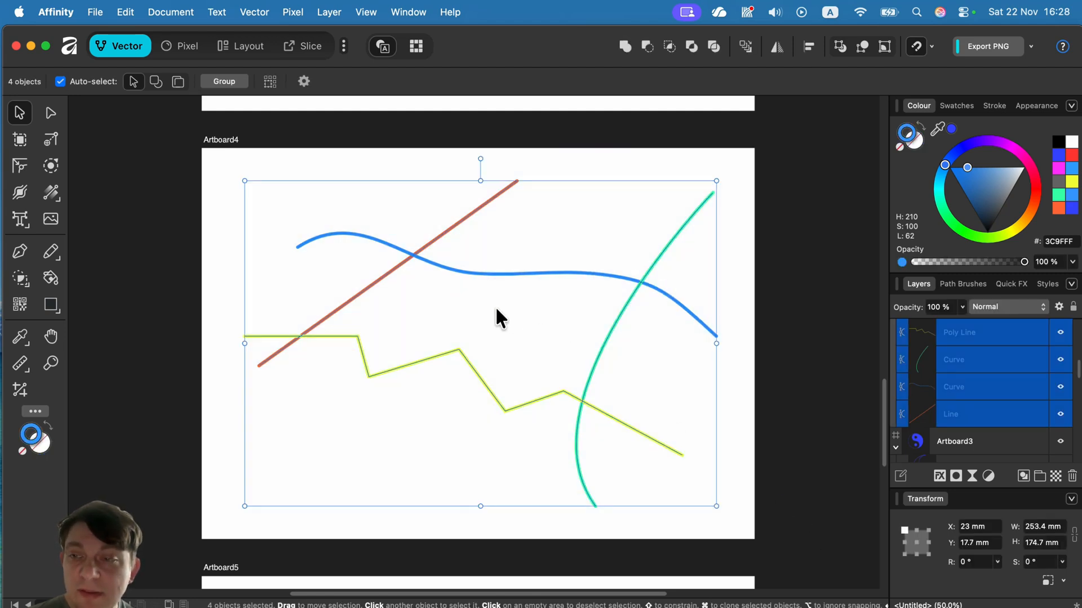
{"action": "left_click", "coordinate": [20, 279]}
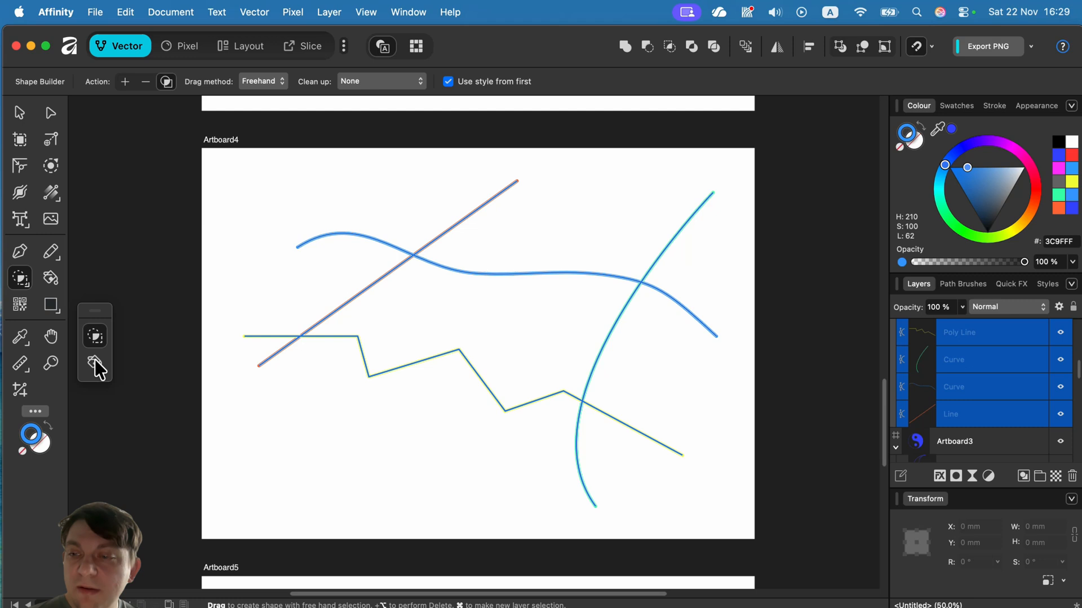
{"action": "mouse_move", "coordinate": [95, 364]}
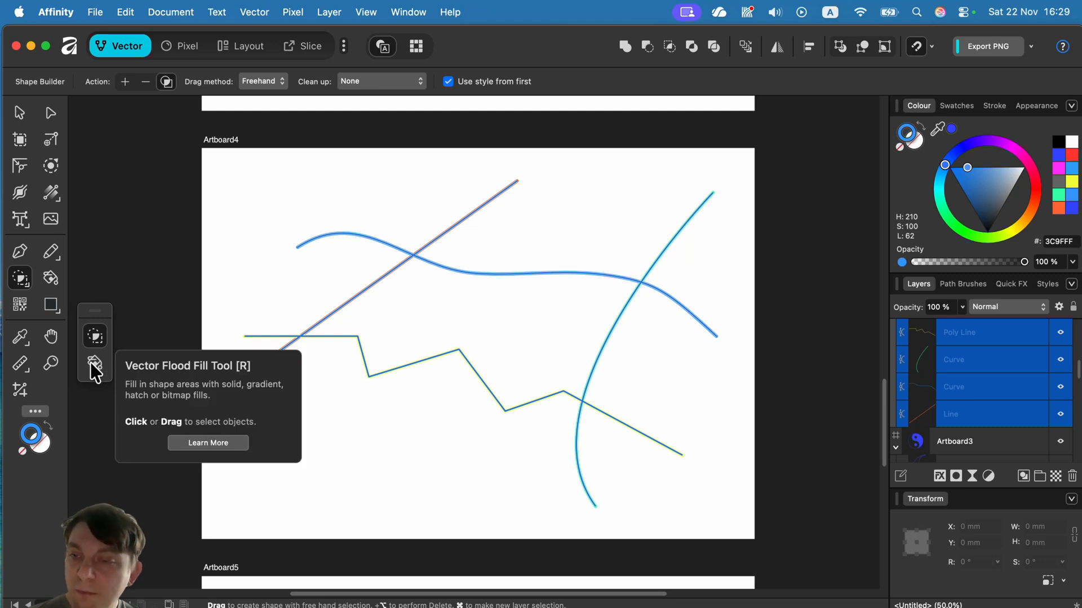
- Flood-fill the area enclosed by the four lines with red, then return to the Move Tool
{"action": "left_click", "coordinate": [95, 364]}
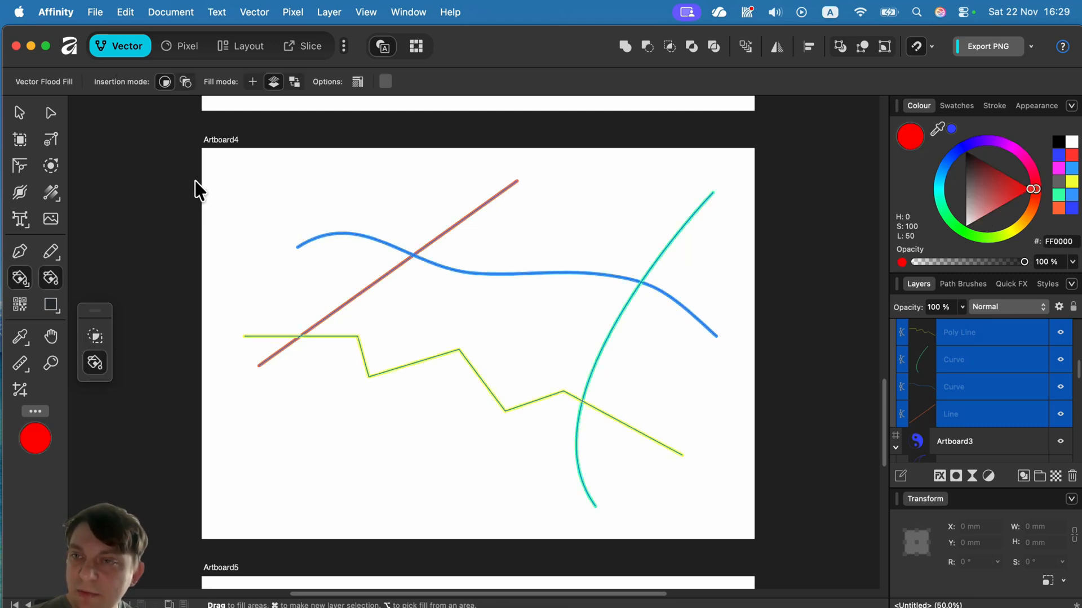
{"action": "left_click", "coordinate": [357, 318]}
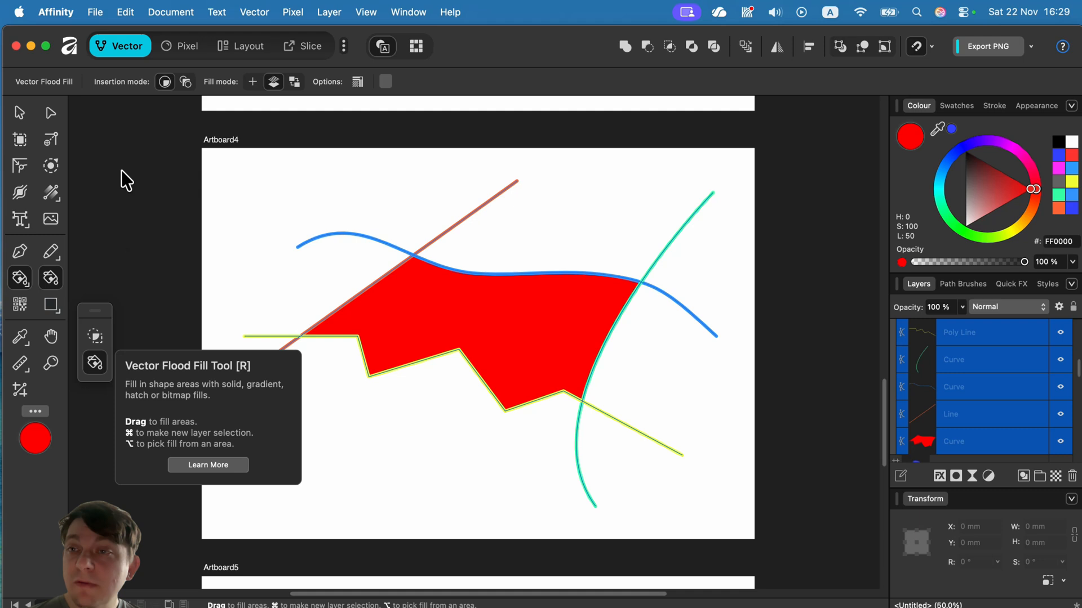
{"action": "mouse_move", "coordinate": [185, 81]}
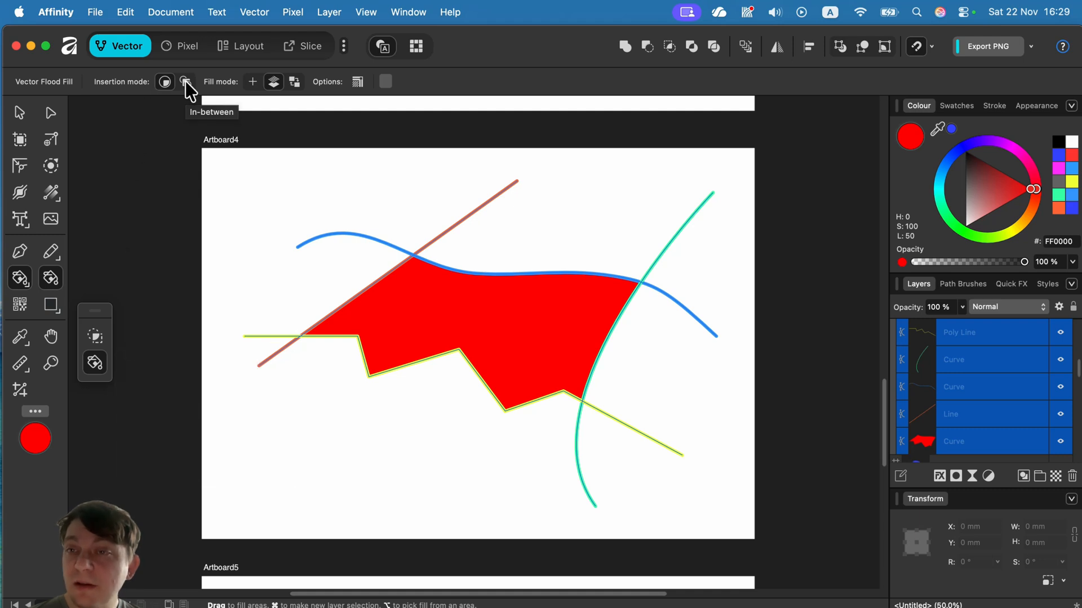
{"action": "mouse_move", "coordinate": [79, 296]}
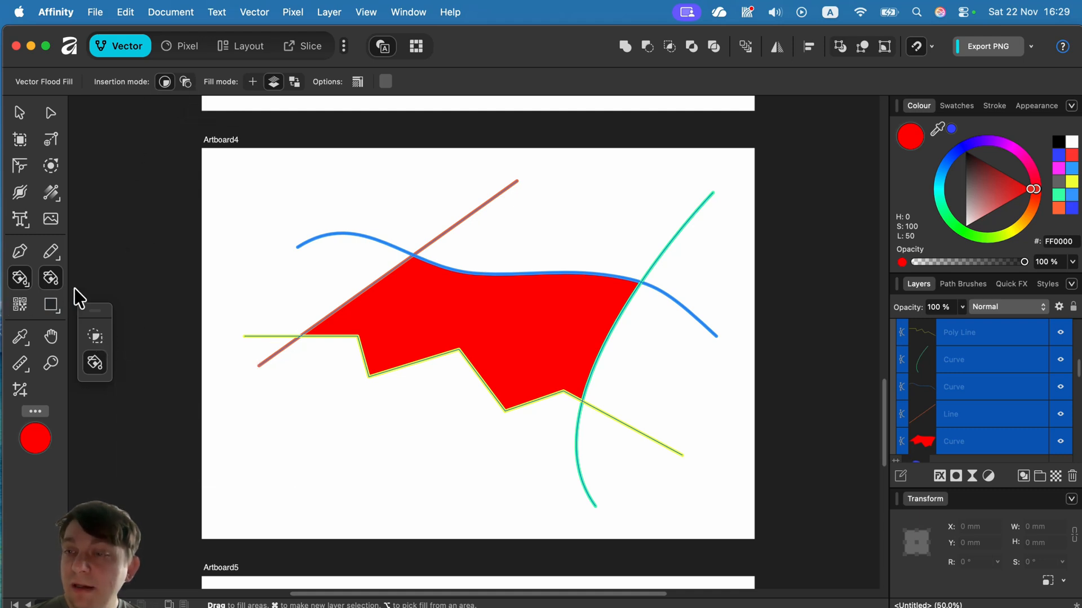
{"action": "left_click", "coordinate": [19, 278]}
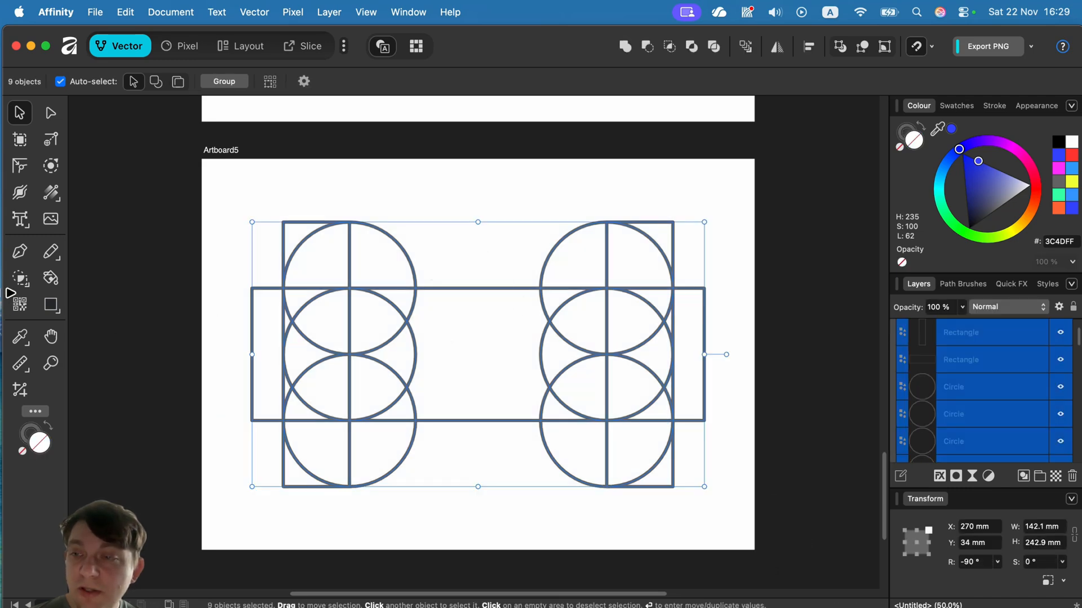
- Subtract the protruding rectangle ends and square corners on Artboard5 with Shape Builder
{"action": "left_click", "coordinate": [20, 278]}
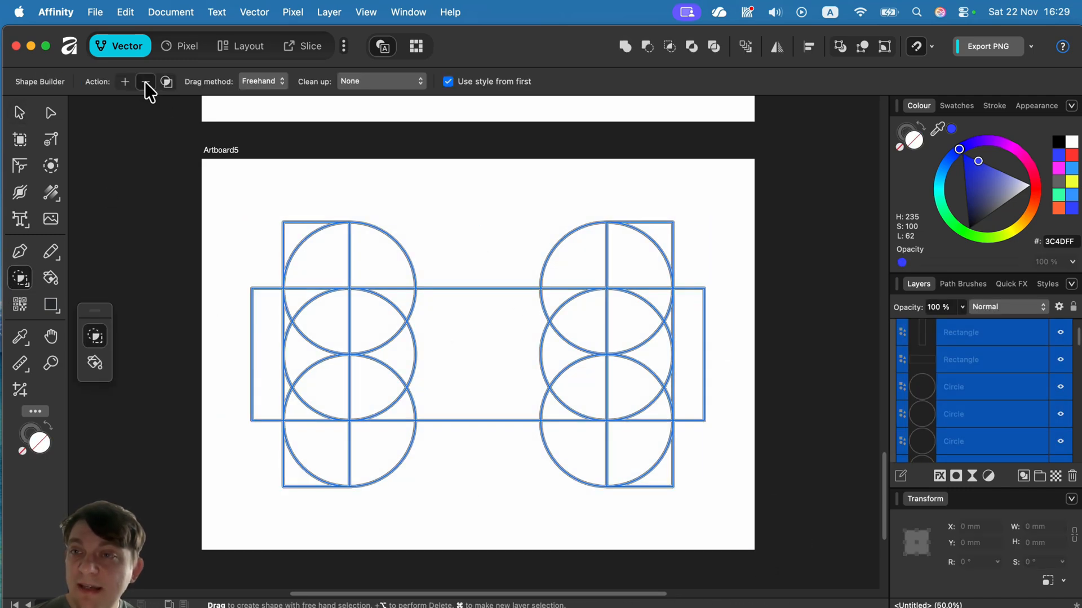
{"action": "left_click", "coordinate": [145, 82]}
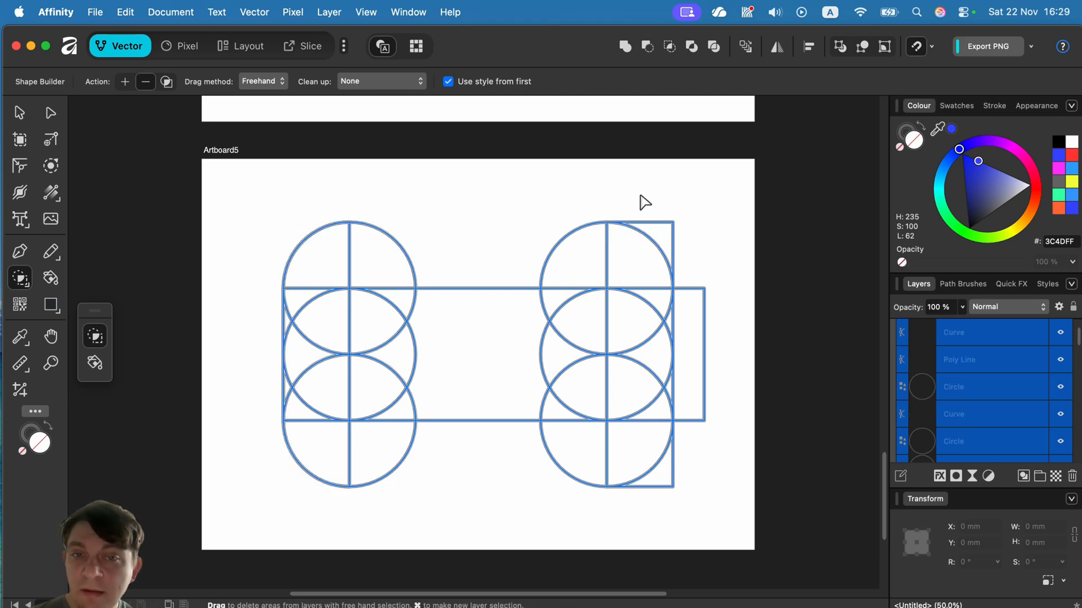
{"action": "left_click_drag", "start_coordinate": [644, 204], "coordinate": [672, 493]}
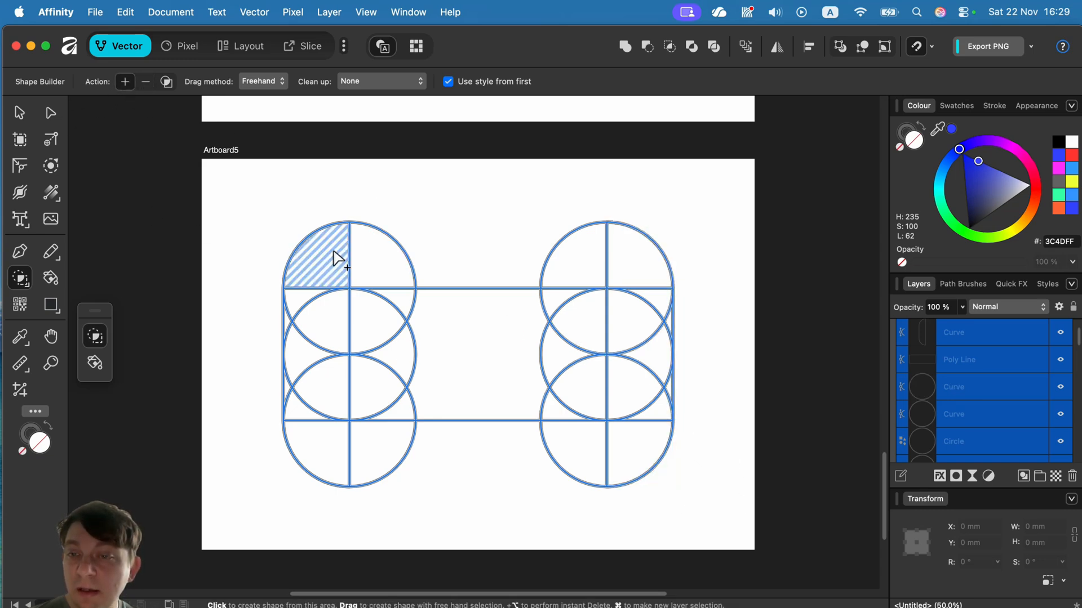
- Add the circle and rectangle regions in sequence into one rounded dumbbell outline
{"action": "left_click_drag", "start_coordinate": [338, 256], "coordinate": [293, 318]}
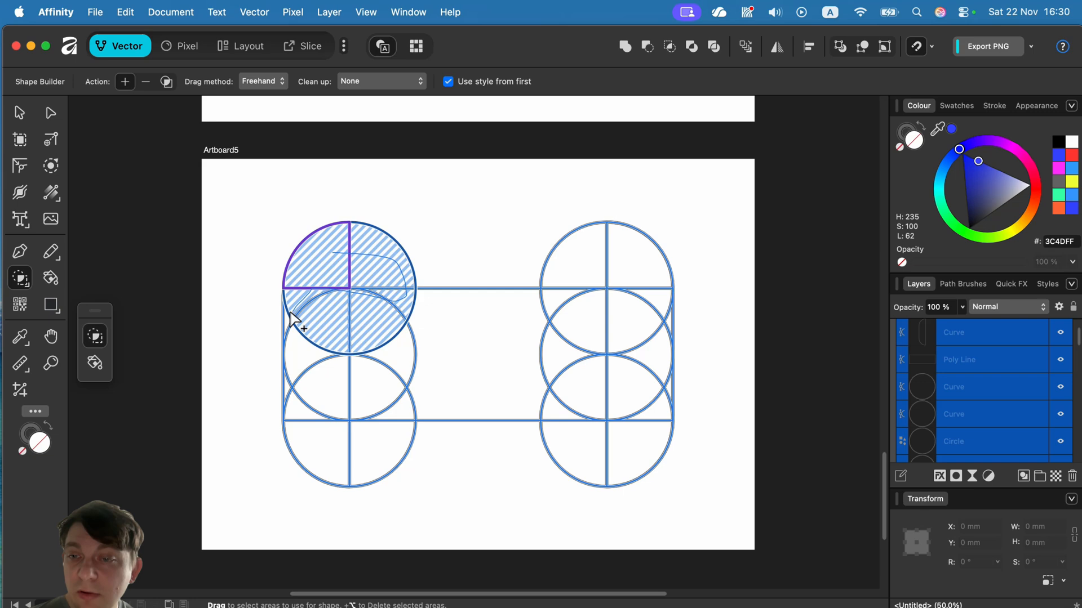
{"action": "left_click_drag", "start_coordinate": [293, 318], "coordinate": [303, 425]}
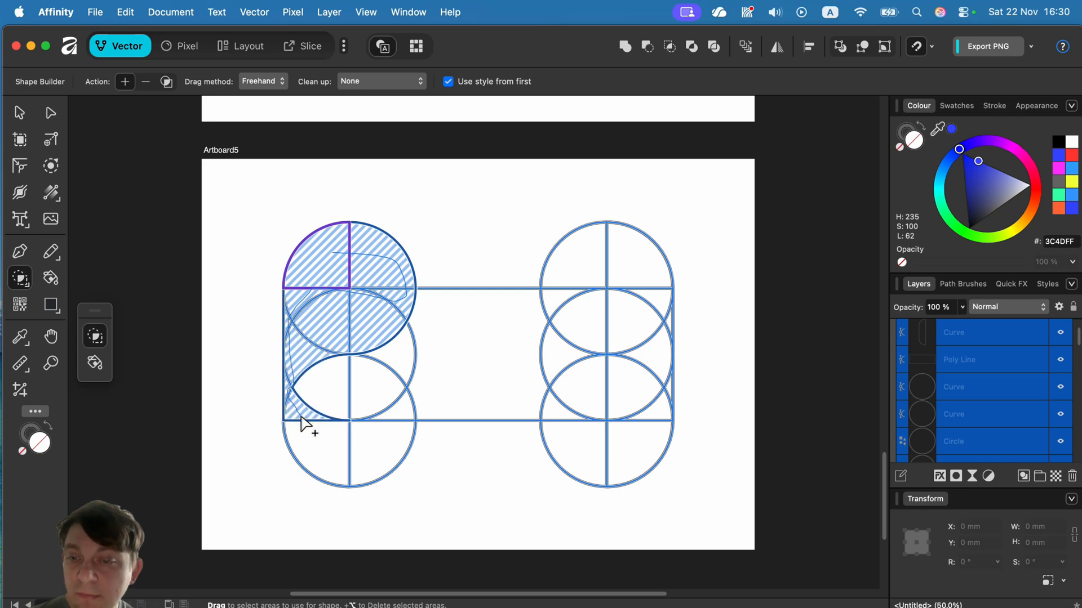
{"action": "left_click_drag", "start_coordinate": [306, 425], "coordinate": [476, 331]}
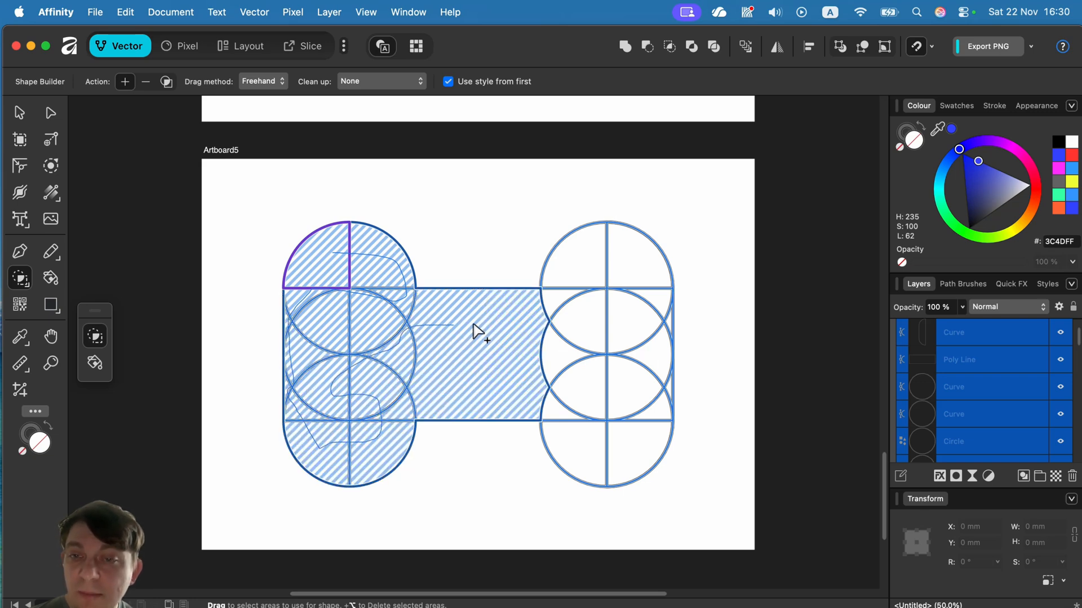
{"action": "left_click_drag", "start_coordinate": [478, 333], "coordinate": [632, 312]}
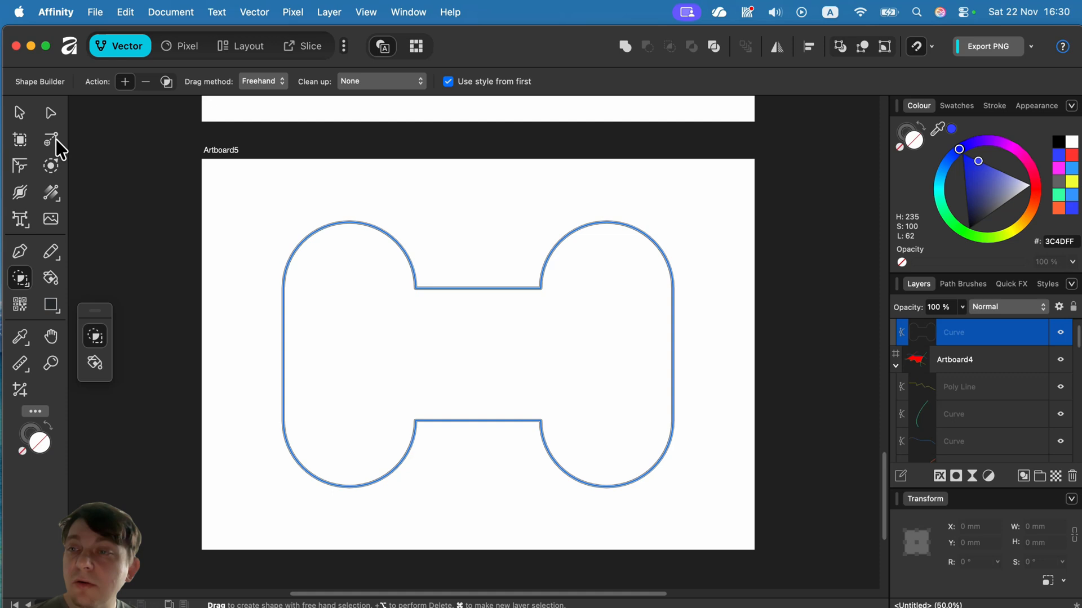
{"action": "mouse_move", "coordinate": [50, 137]}
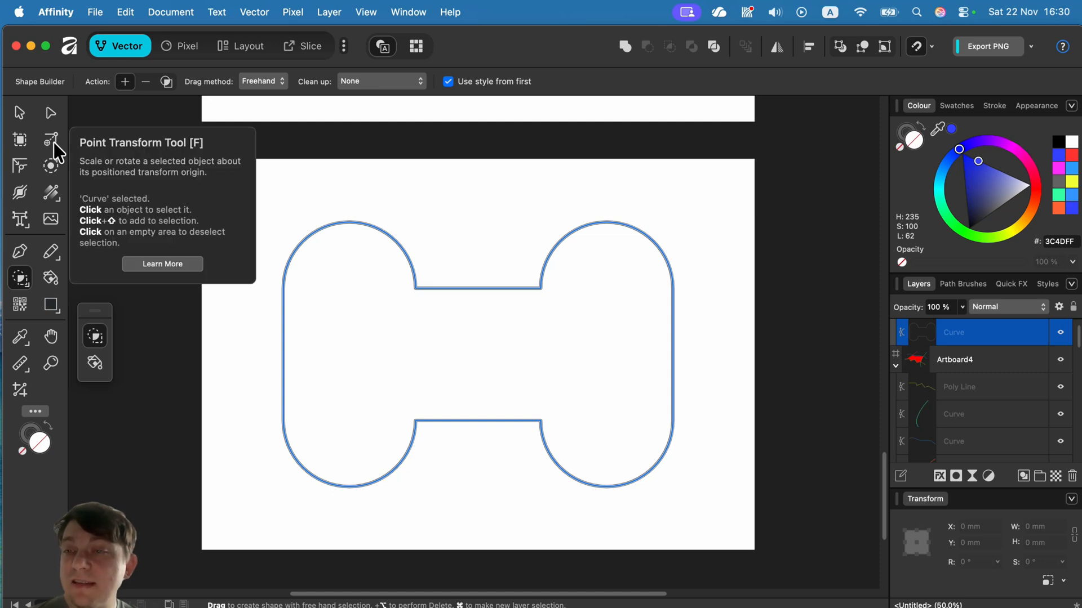
- Round the four inner corners of the dumbbell outline with the Corner Tool
{"action": "left_click", "coordinate": [51, 138]}
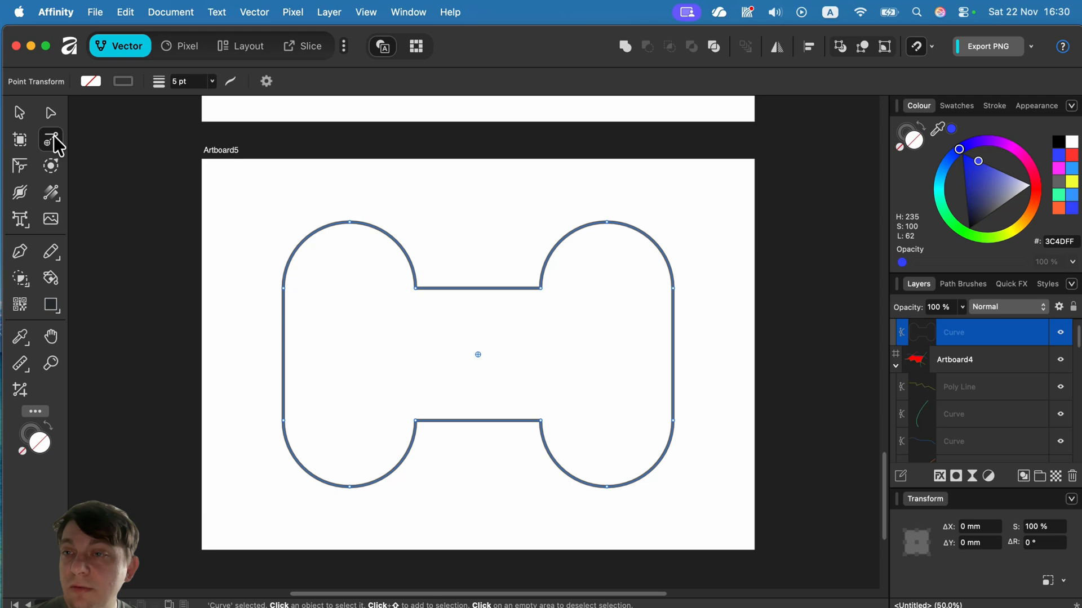
{"action": "left_click", "coordinate": [19, 165]}
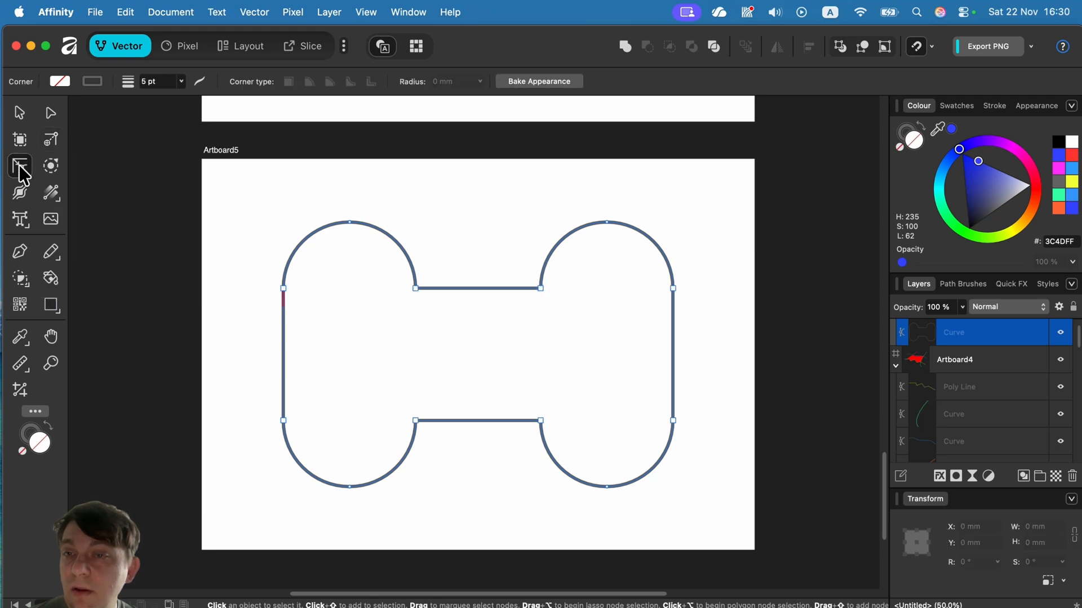
{"action": "left_click_drag", "start_coordinate": [399, 216], "coordinate": [547, 436]}
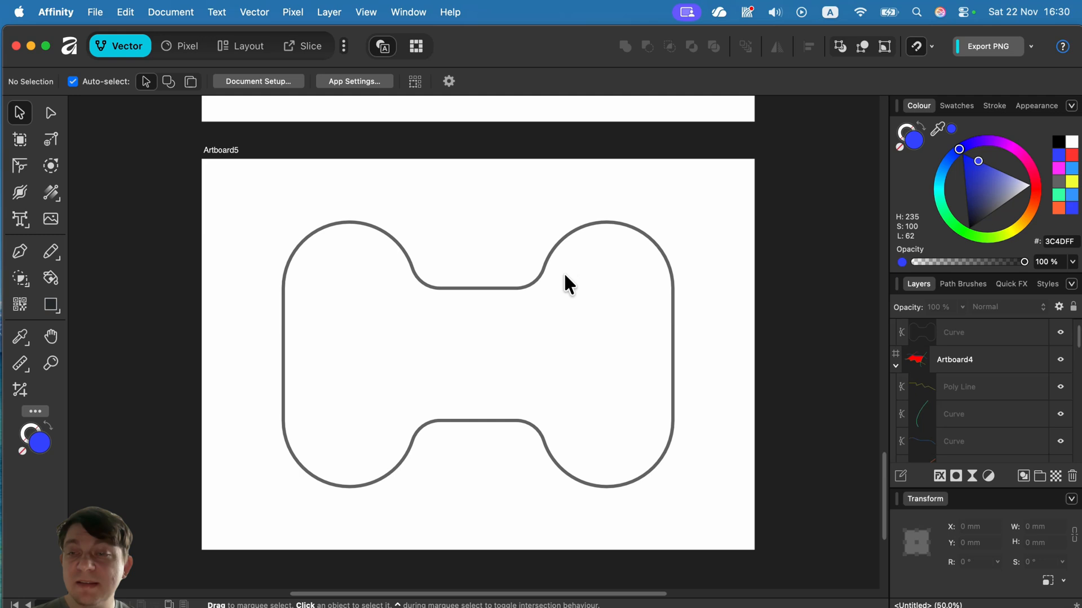
{"action": "mouse_move", "coordinate": [576, 231]}
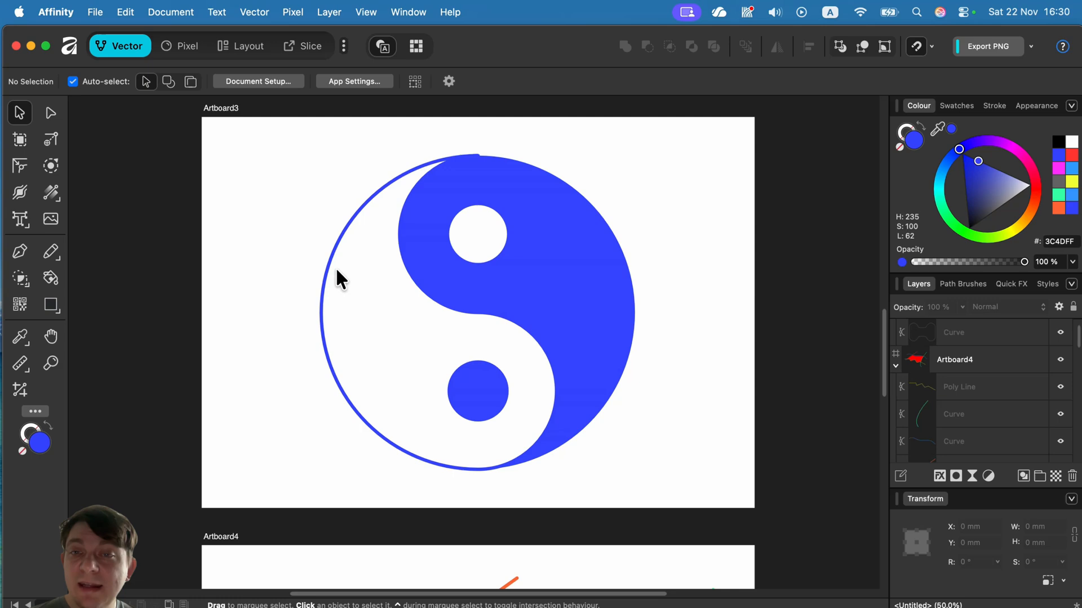
- Build segments from the overlapping circles and fill one crescent green, then select the next
{"action": "scroll", "scroll_direction": "down", "scroll_amount": 3}
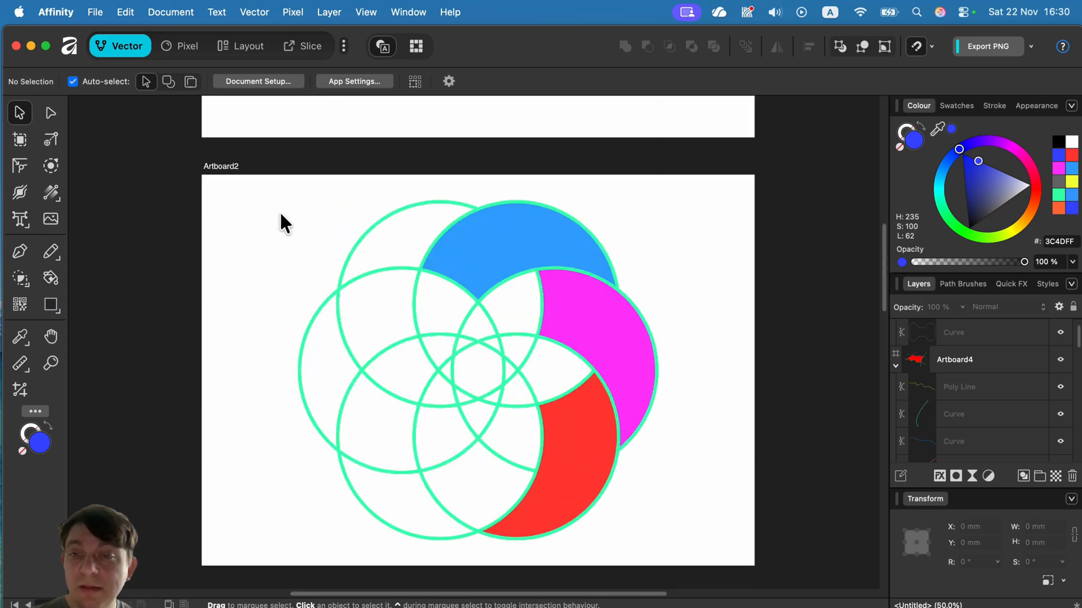
{"action": "left_click", "coordinate": [700, 569]}
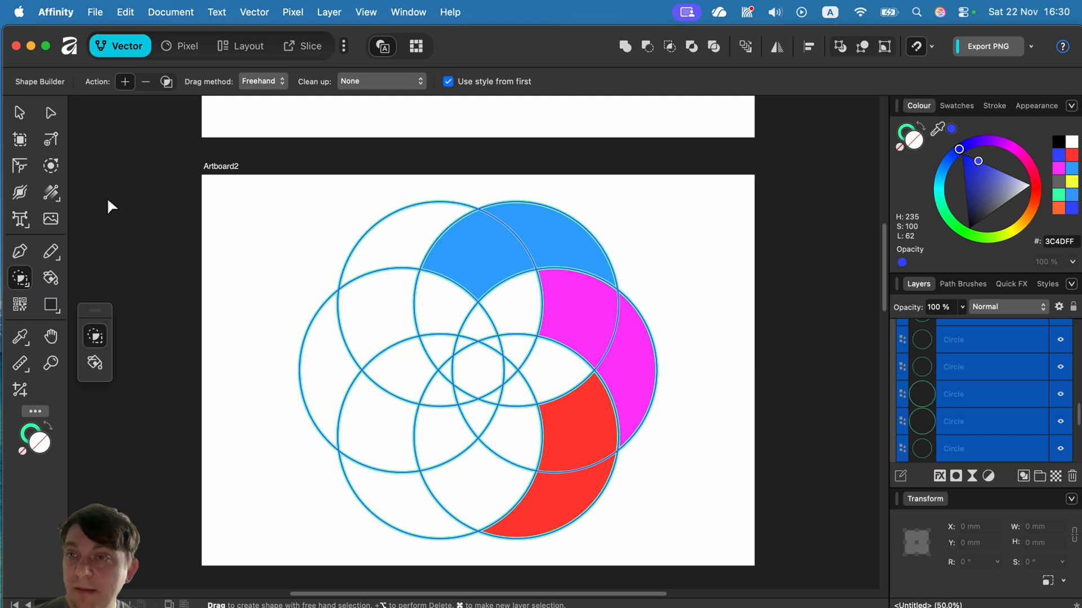
{"action": "mouse_move", "coordinate": [383, 248]}
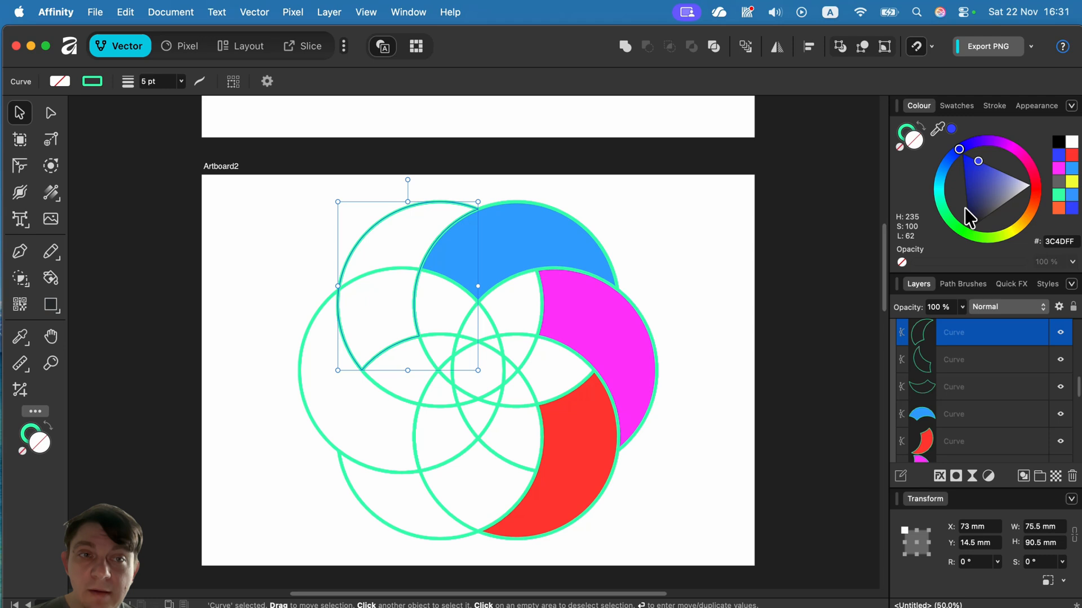
{"action": "left_click", "coordinate": [967, 211]}
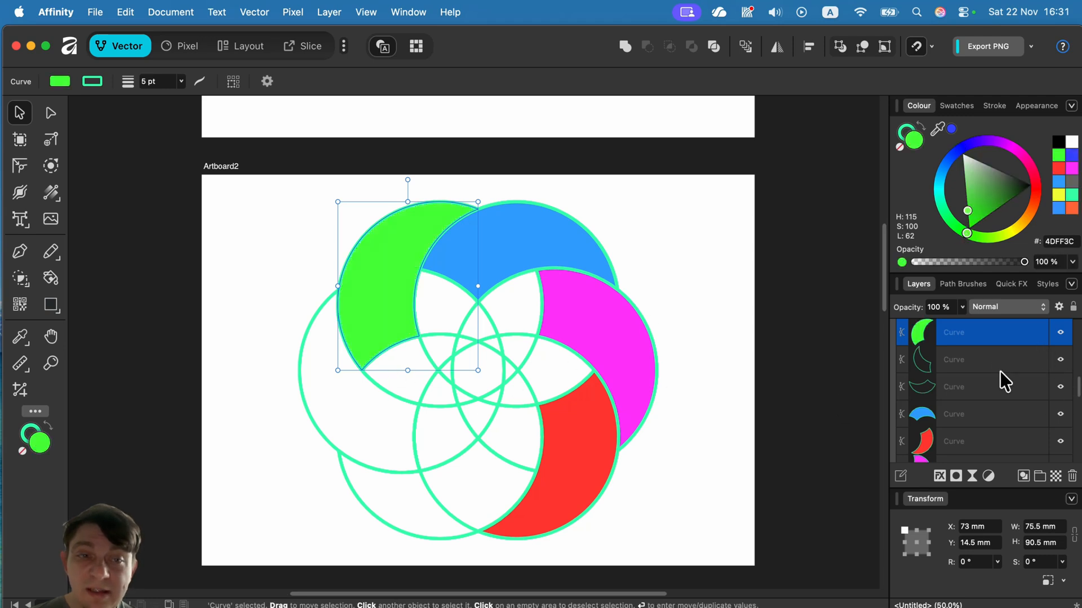
{"action": "left_click", "coordinate": [953, 359]}
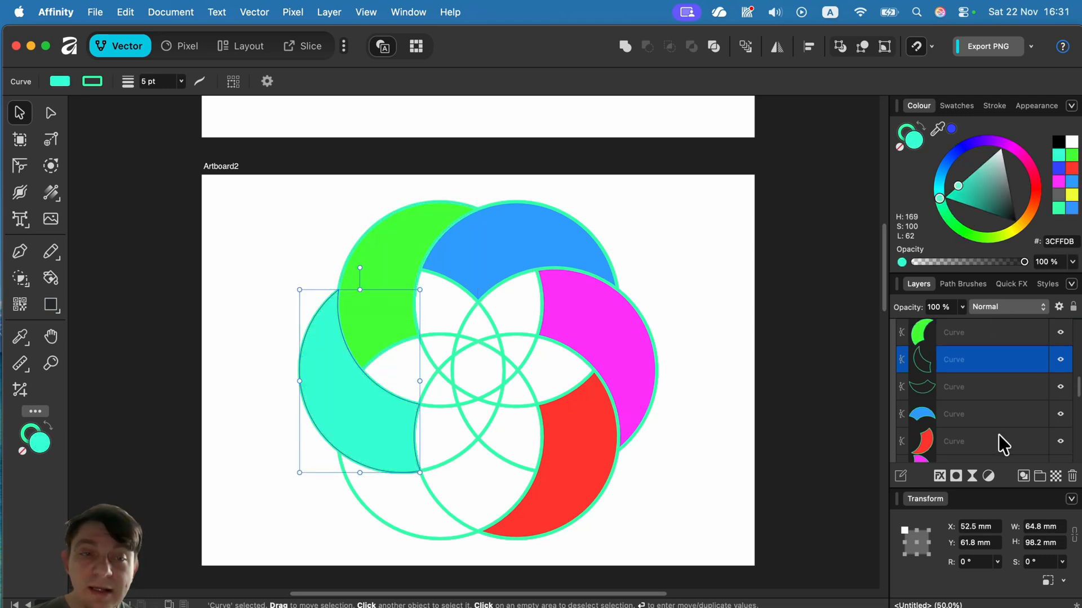